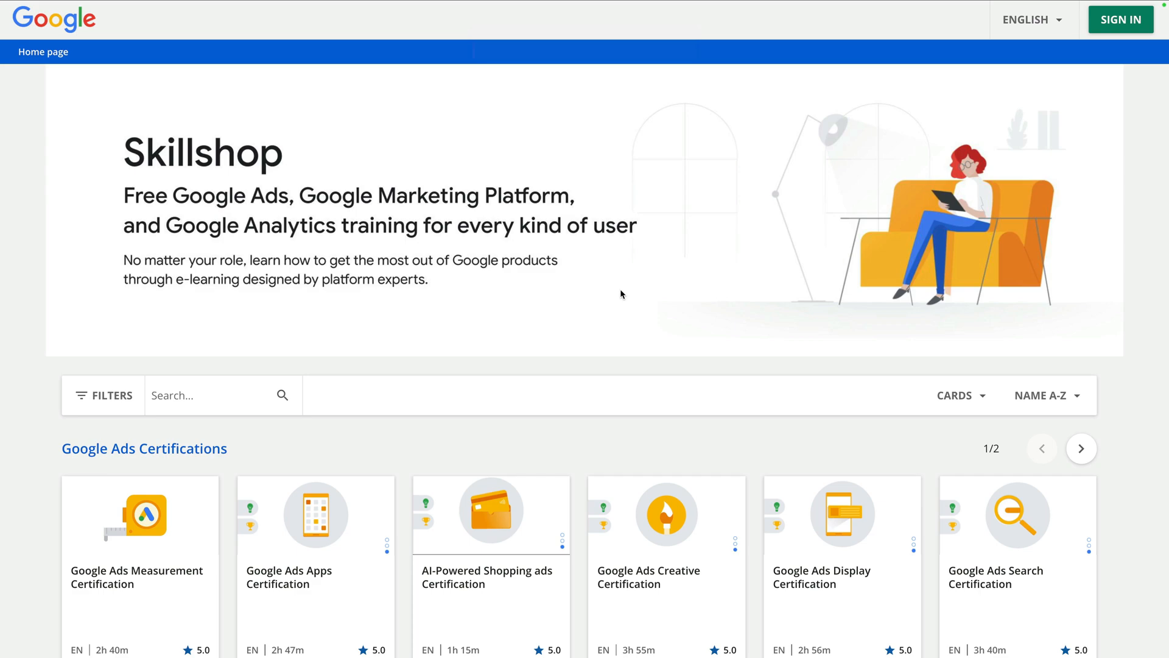
{"action": "mouse_move", "coordinate": [626, 291]}
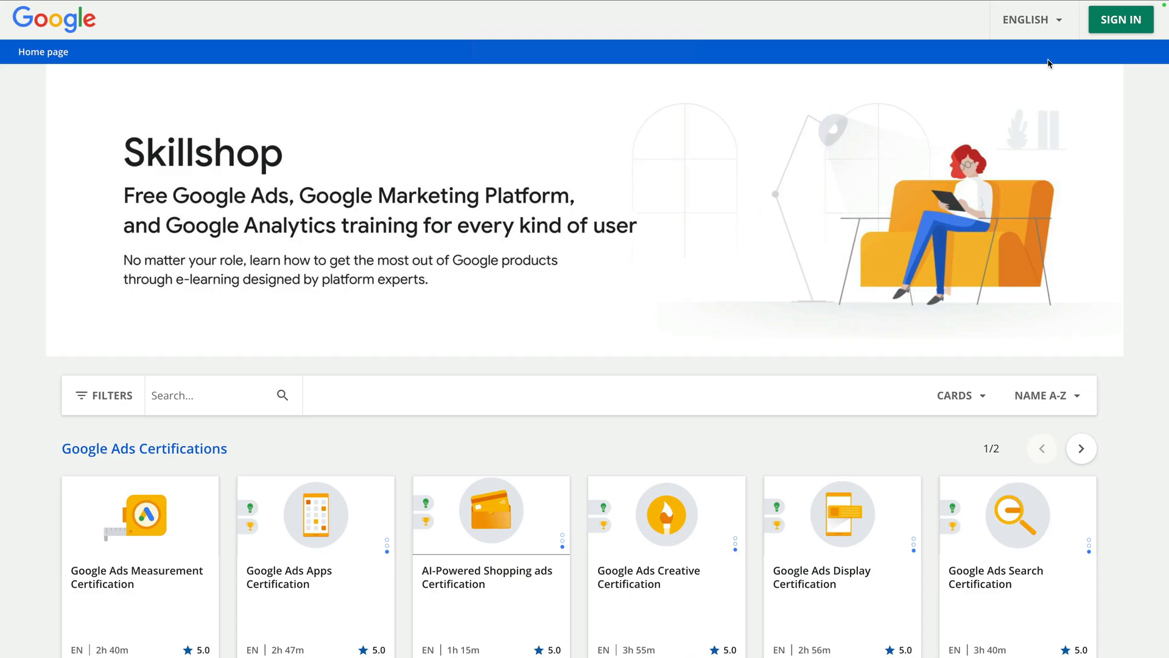
Sign in to Skillshop using a Google account.
{"action": "left_click", "coordinate": [1120, 20]}
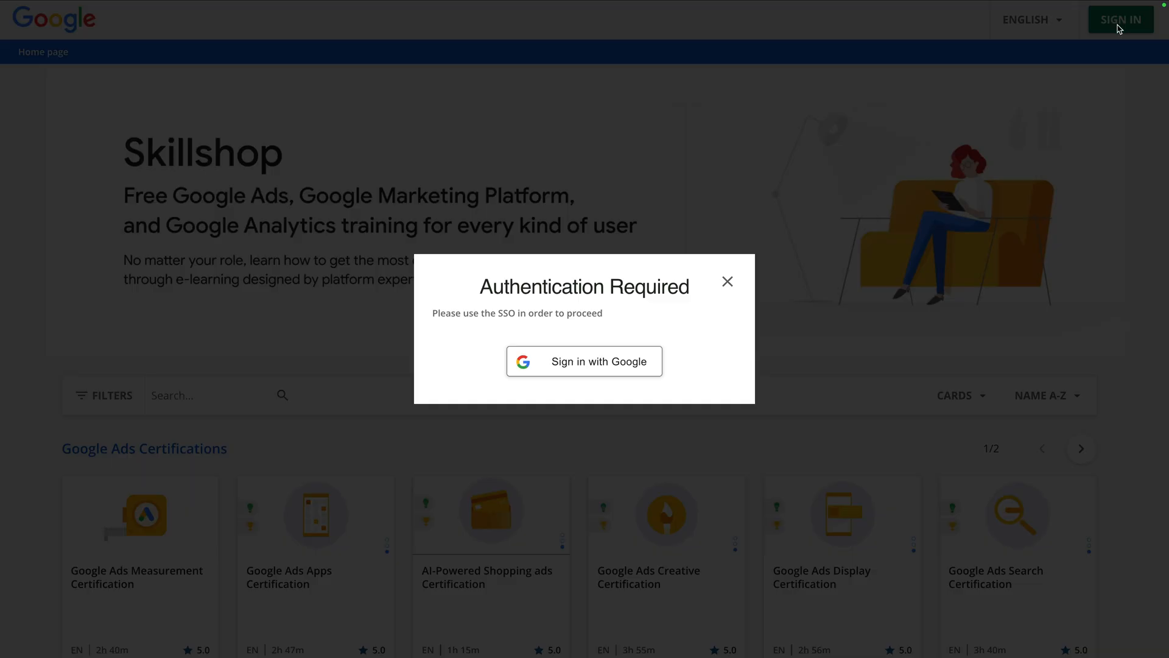
{"action": "mouse_move", "coordinate": [613, 361]}
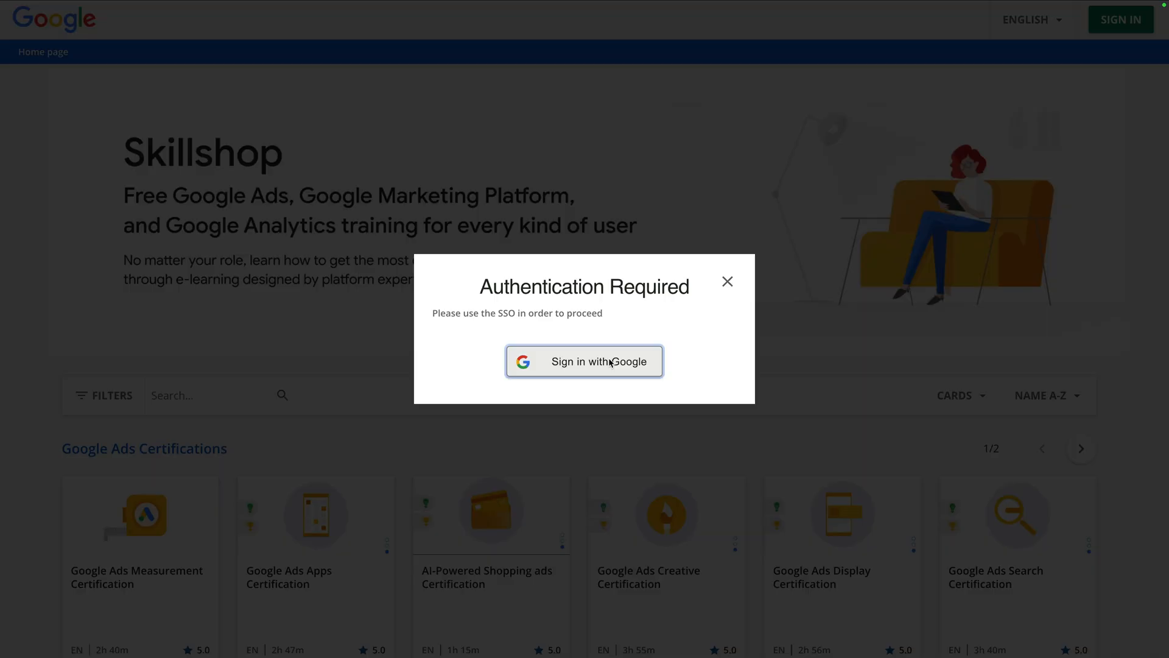
{"action": "left_click", "coordinate": [583, 361]}
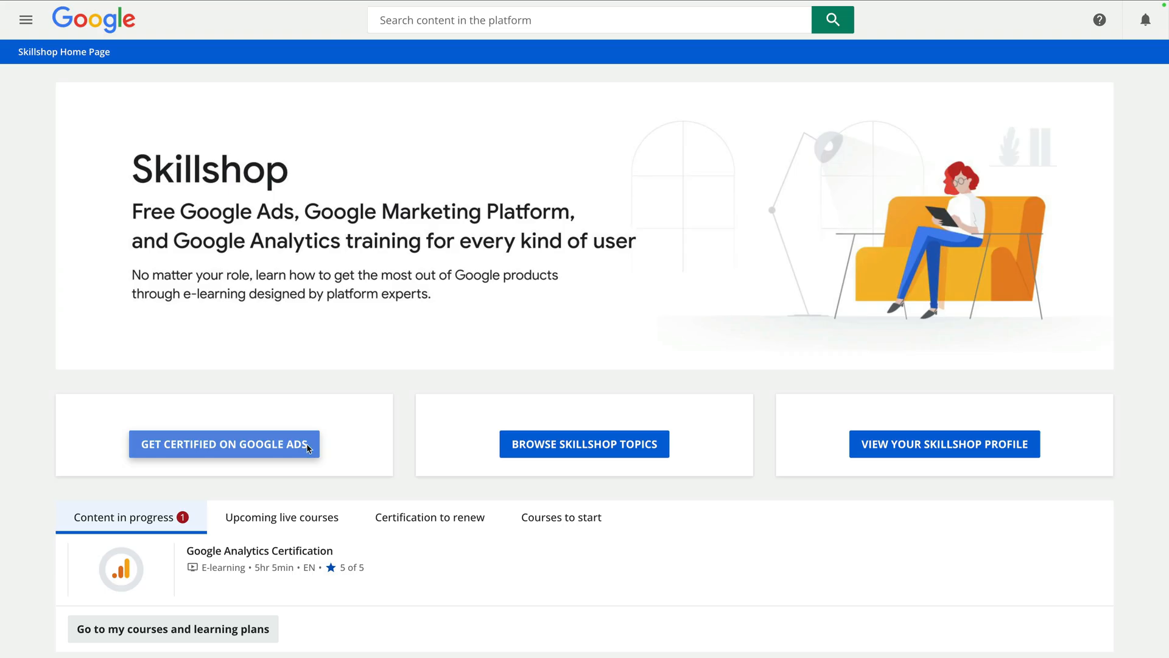
Open the Google Ads Certifications Hub and scroll to the Available Certifications list.
{"action": "left_click", "coordinate": [224, 443]}
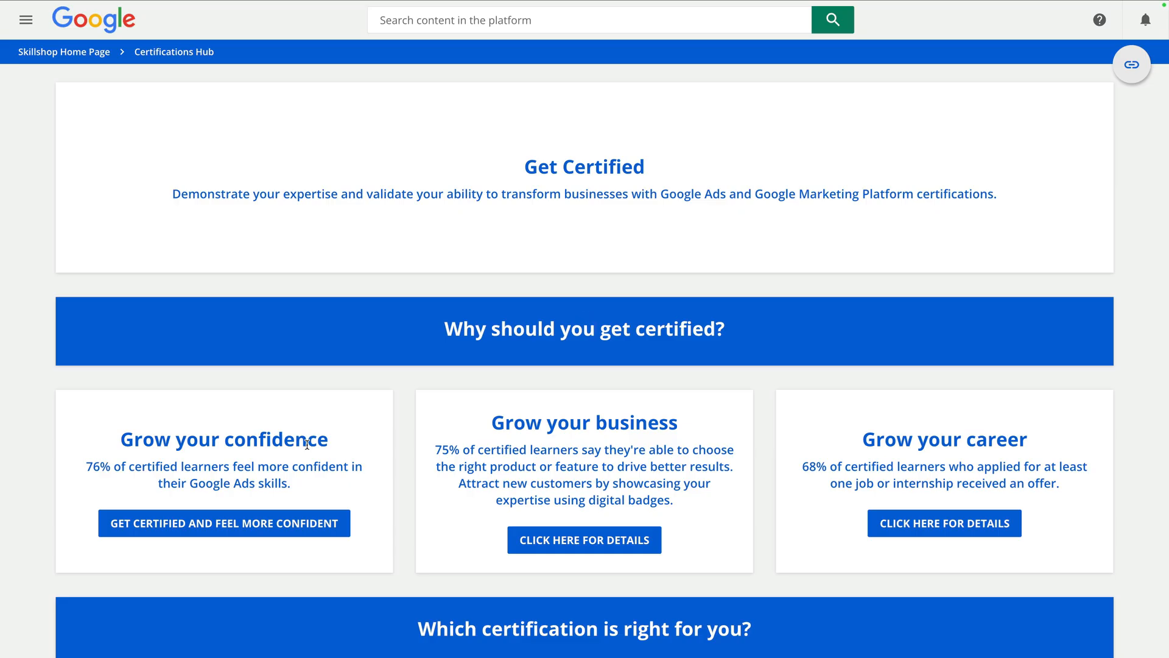
{"action": "scroll", "scroll_direction": "down", "scroll_amount": 3}
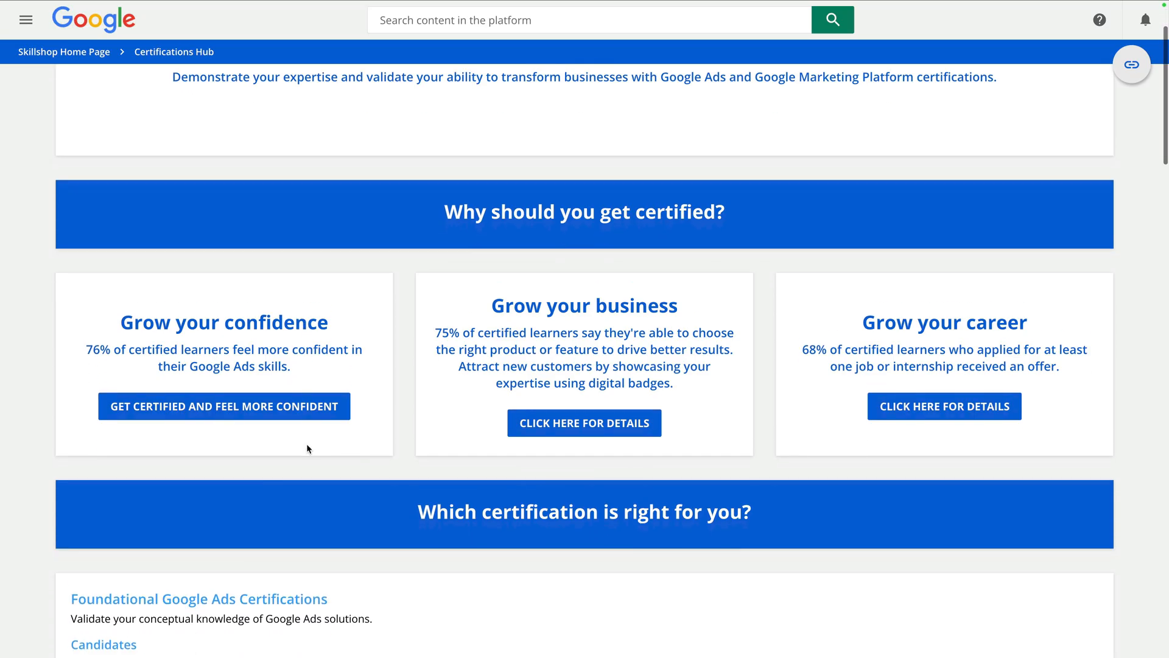
{"action": "scroll", "scroll_direction": "down", "scroll_amount": 3}
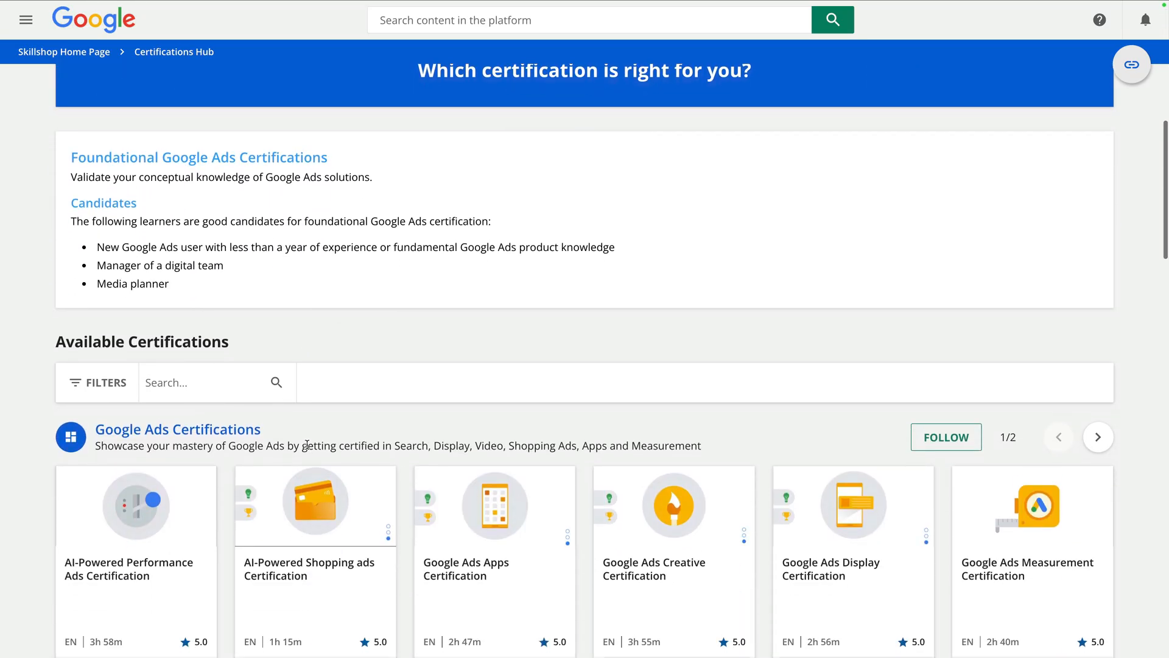
{"action": "scroll", "scroll_direction": "down", "scroll_amount": 3}
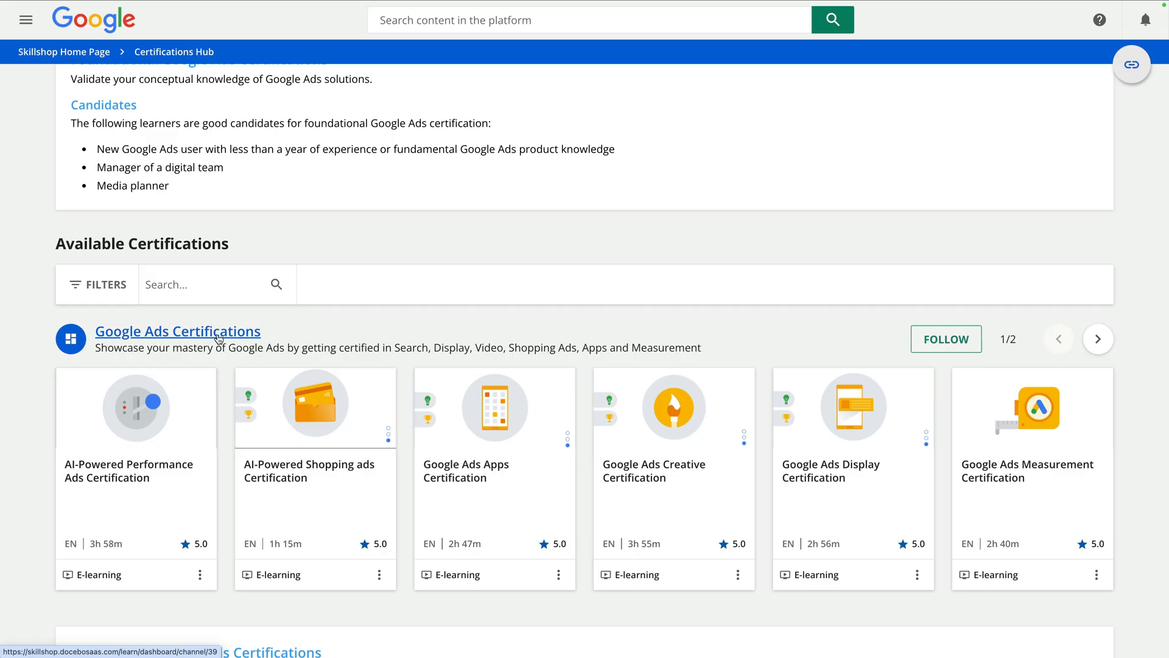
Open the Google Ads Certifications collection, then the Google Ads Search Certification course page.
{"action": "left_click", "coordinate": [177, 331]}
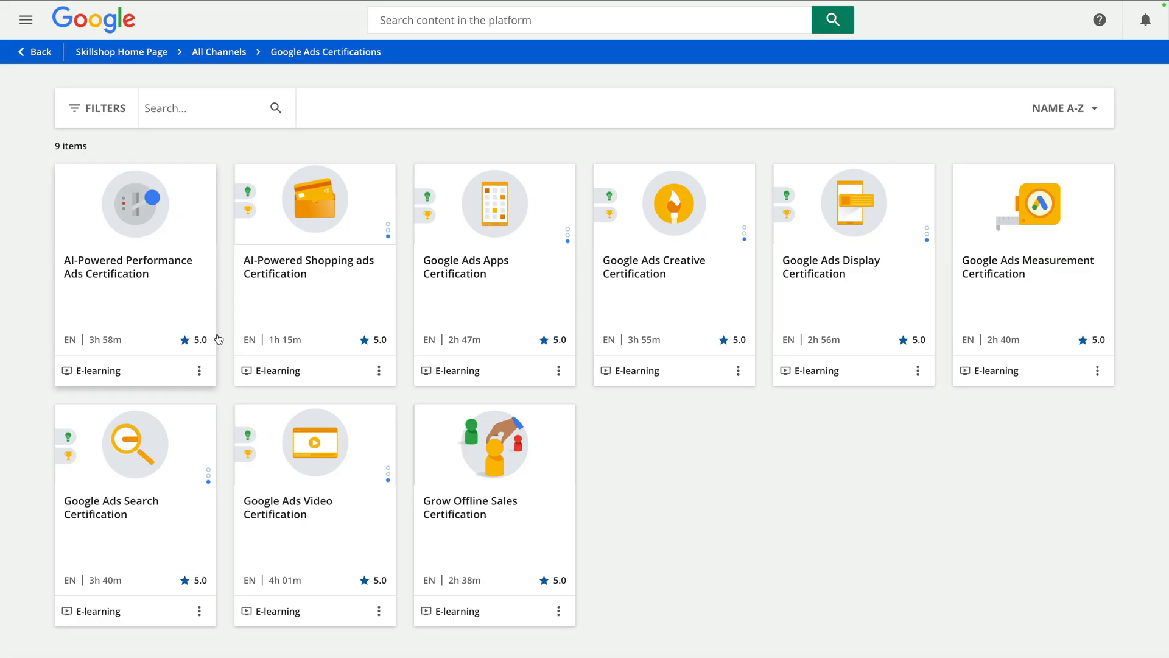
{"action": "mouse_move", "coordinate": [146, 303]}
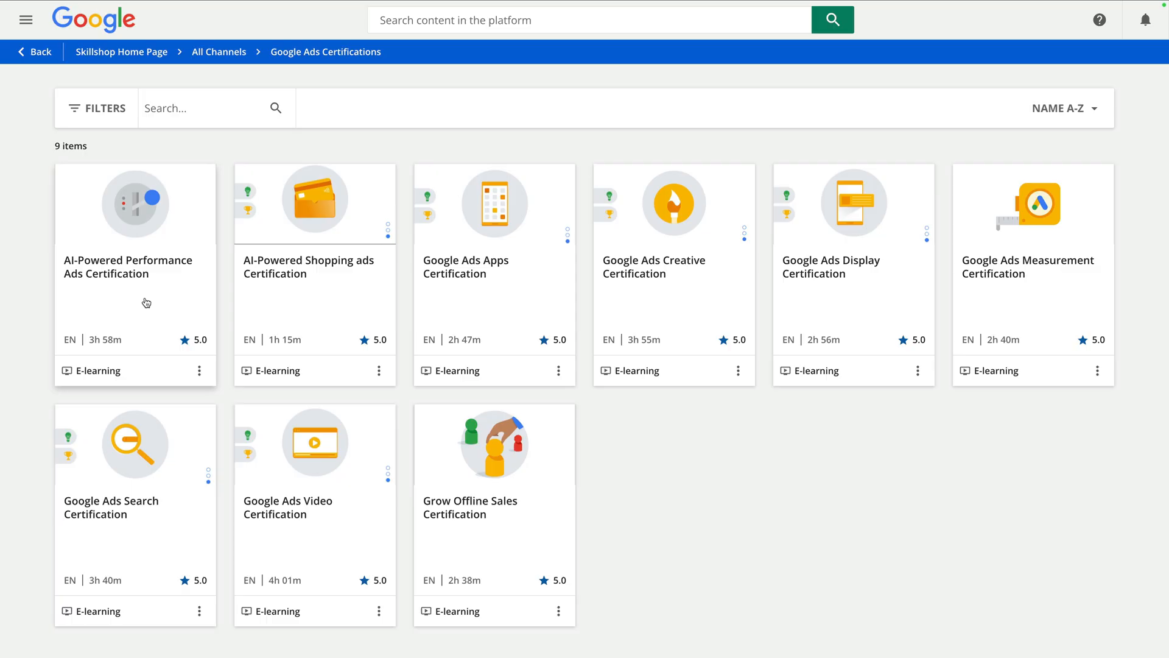
{"action": "mouse_move", "coordinate": [316, 298]}
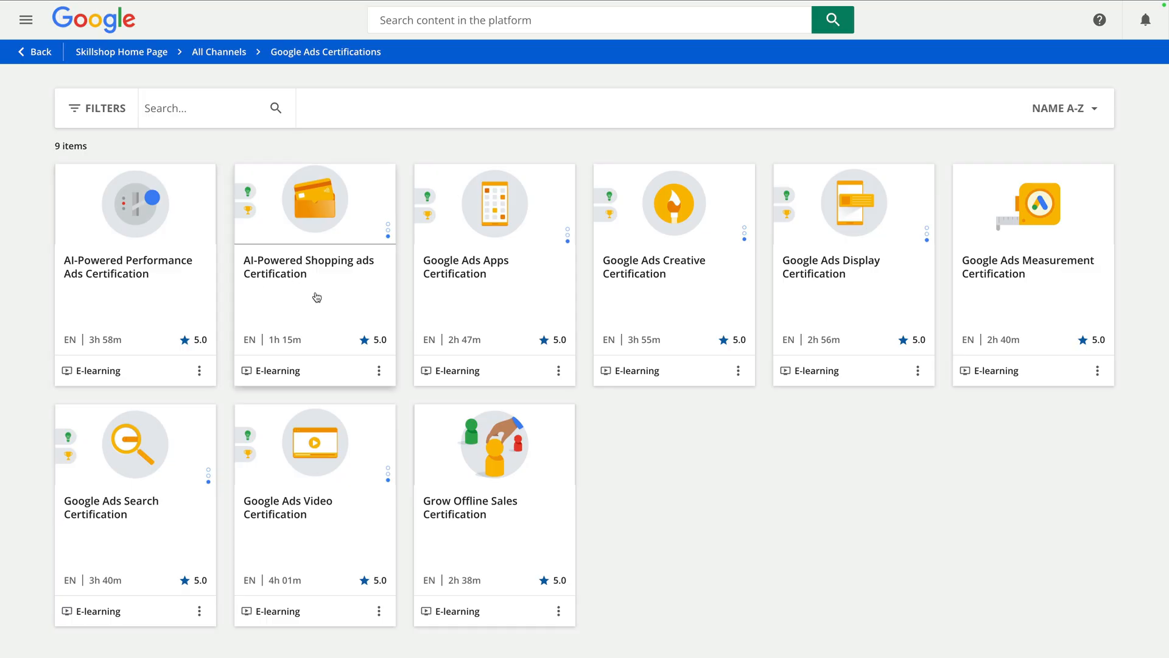
{"action": "mouse_move", "coordinate": [497, 292]}
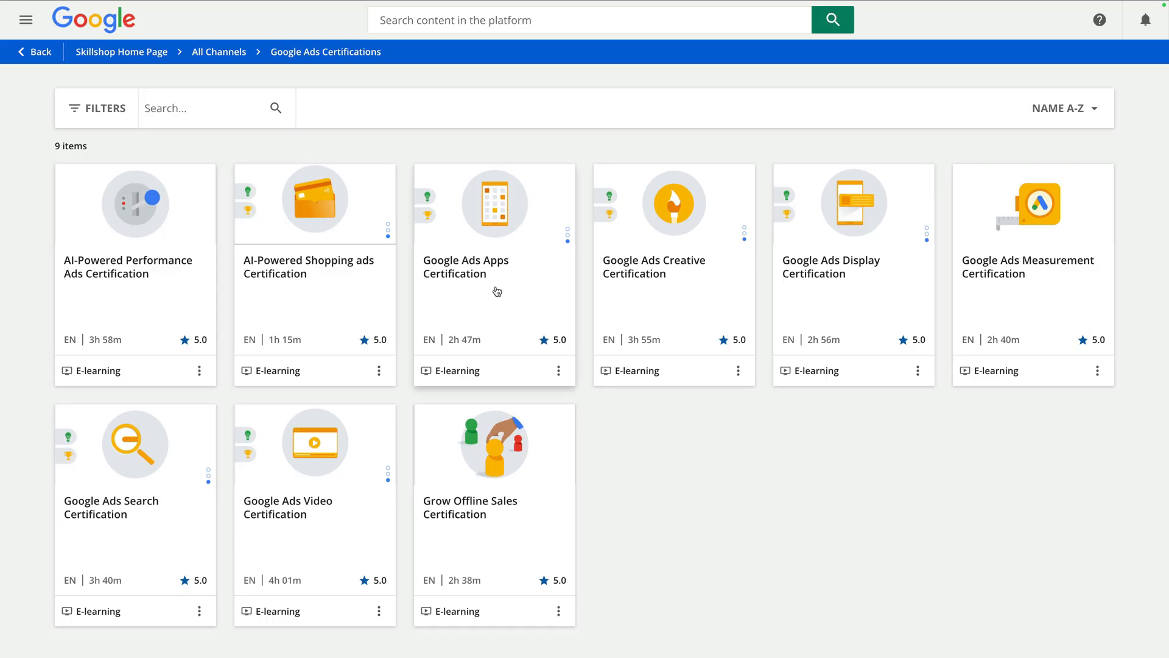
{"action": "mouse_move", "coordinate": [669, 288]}
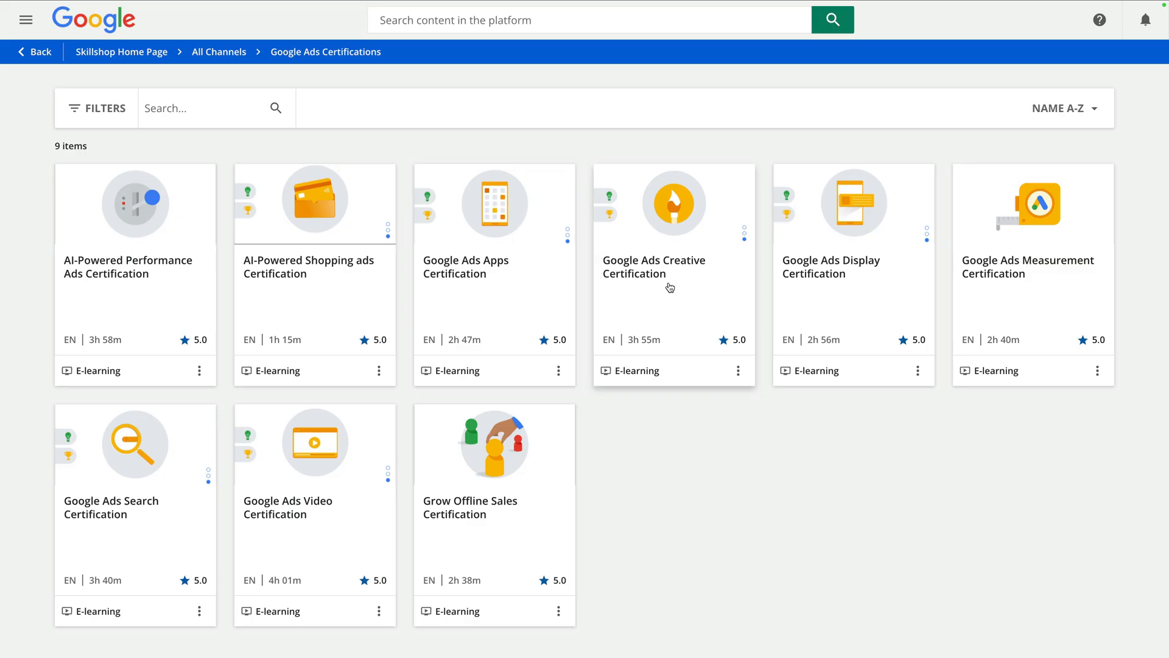
{"action": "mouse_move", "coordinate": [861, 291]}
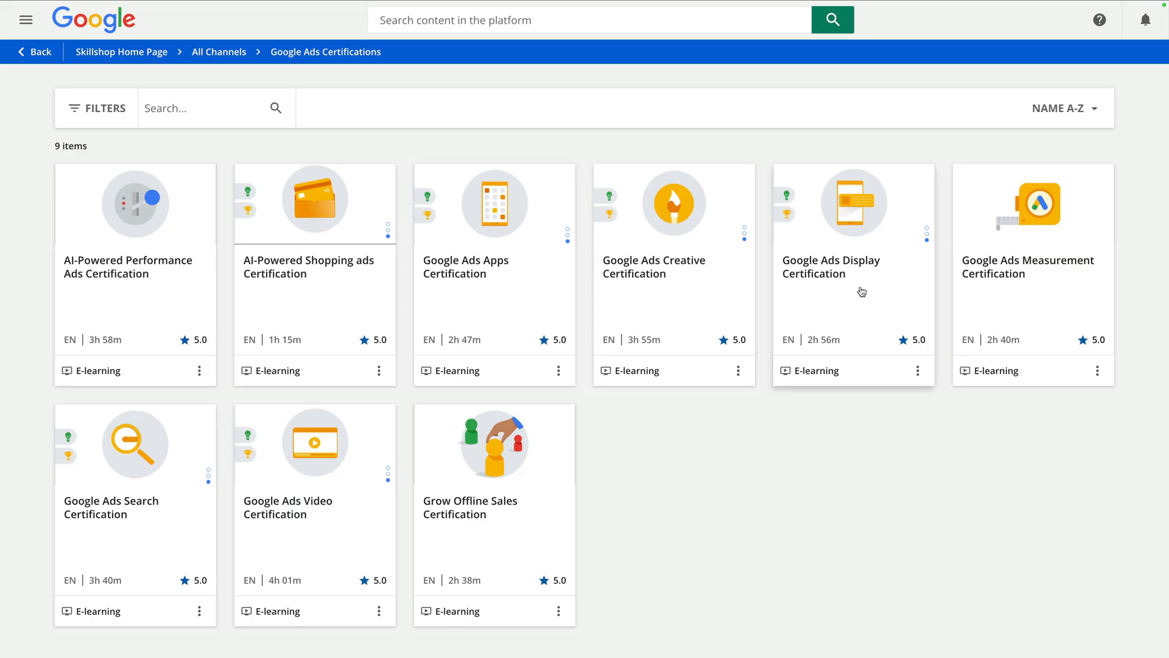
{"action": "mouse_move", "coordinate": [1009, 299]}
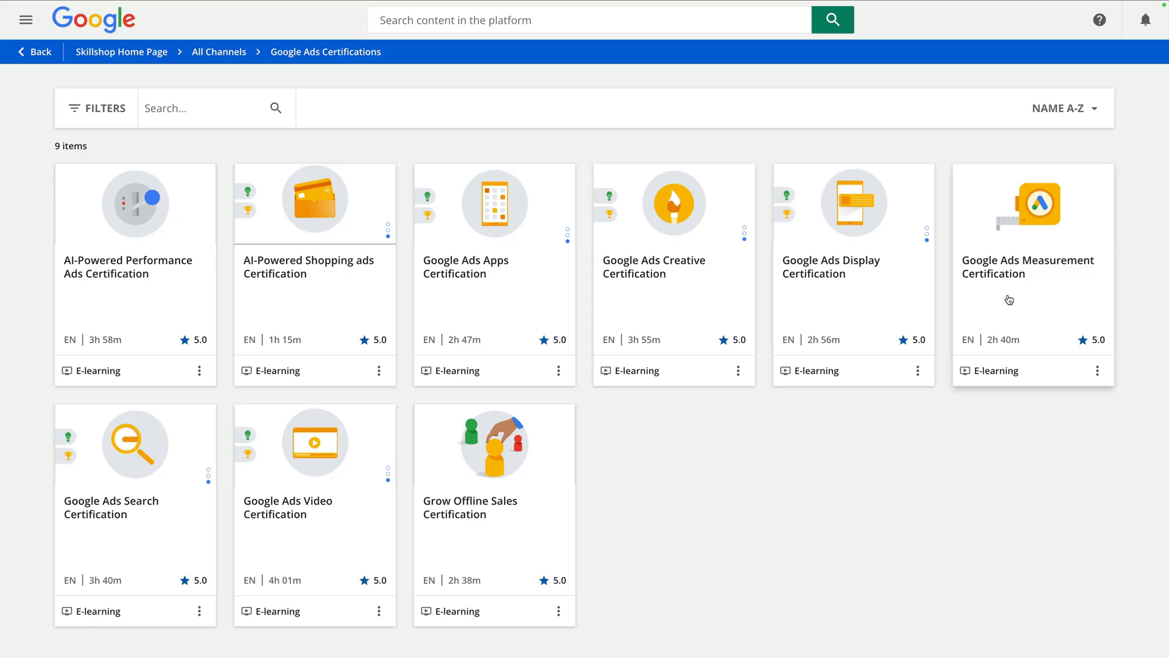
{"action": "mouse_move", "coordinate": [170, 522]}
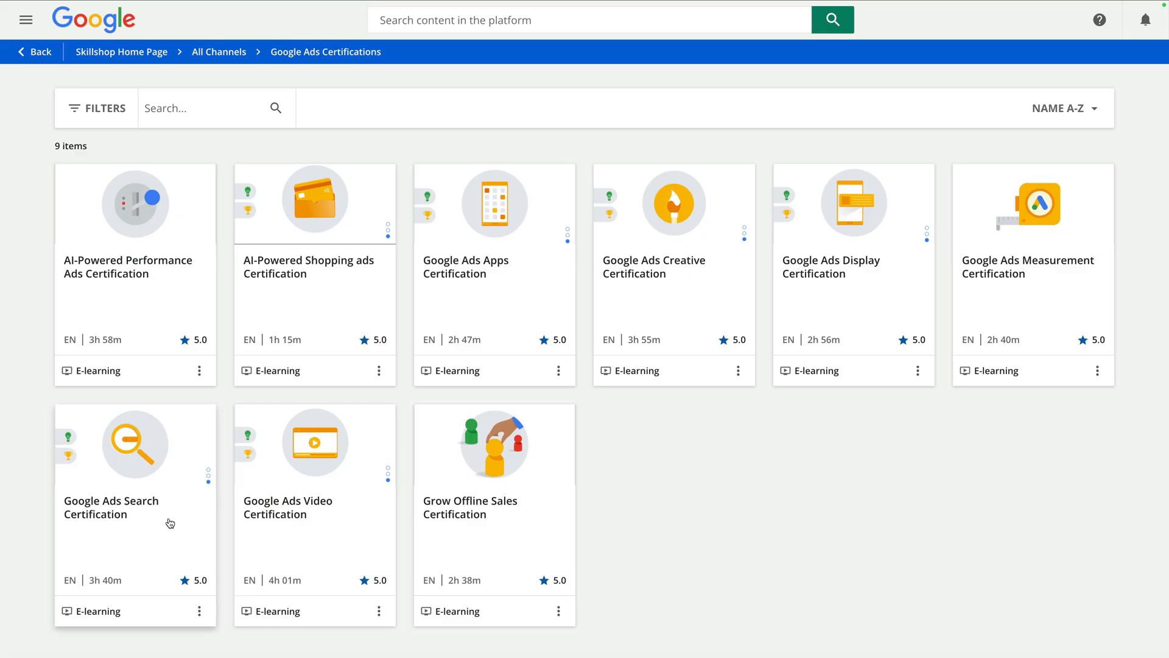
{"action": "mouse_move", "coordinate": [348, 524]}
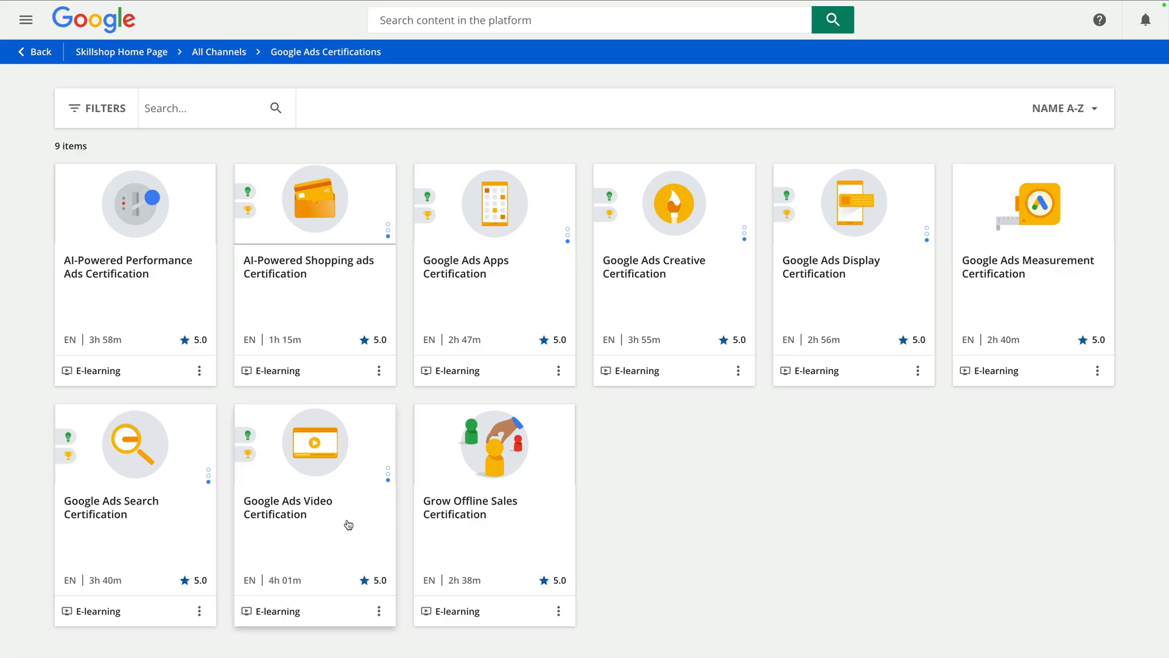
{"action": "mouse_move", "coordinate": [509, 533]}
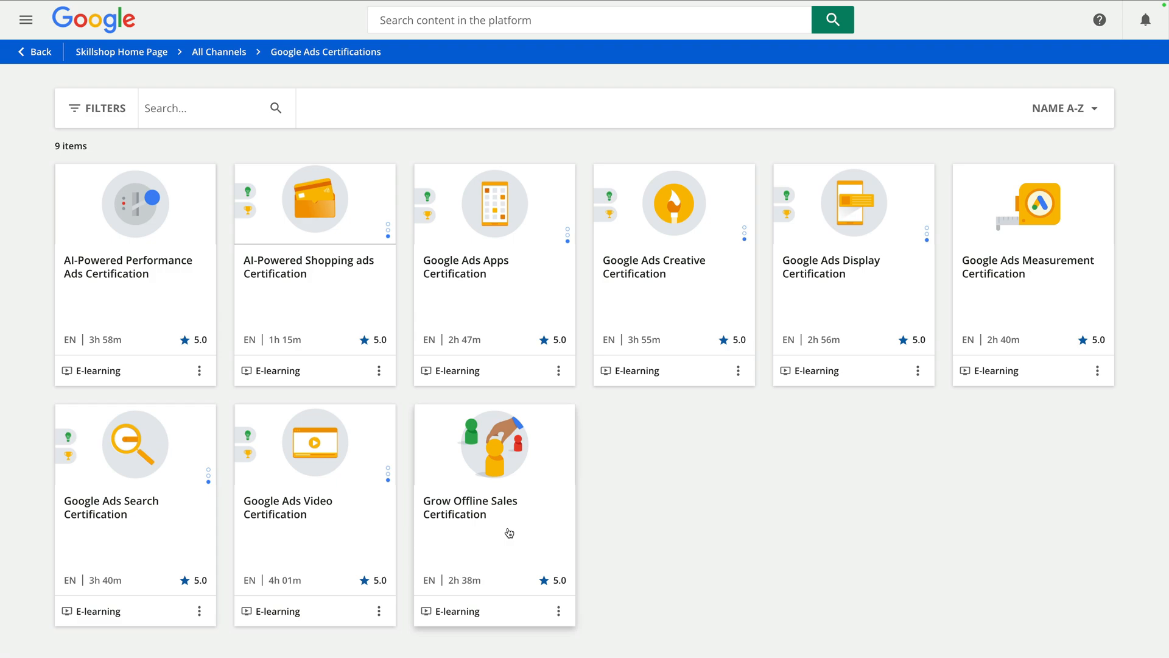
{"action": "mouse_move", "coordinate": [195, 529]}
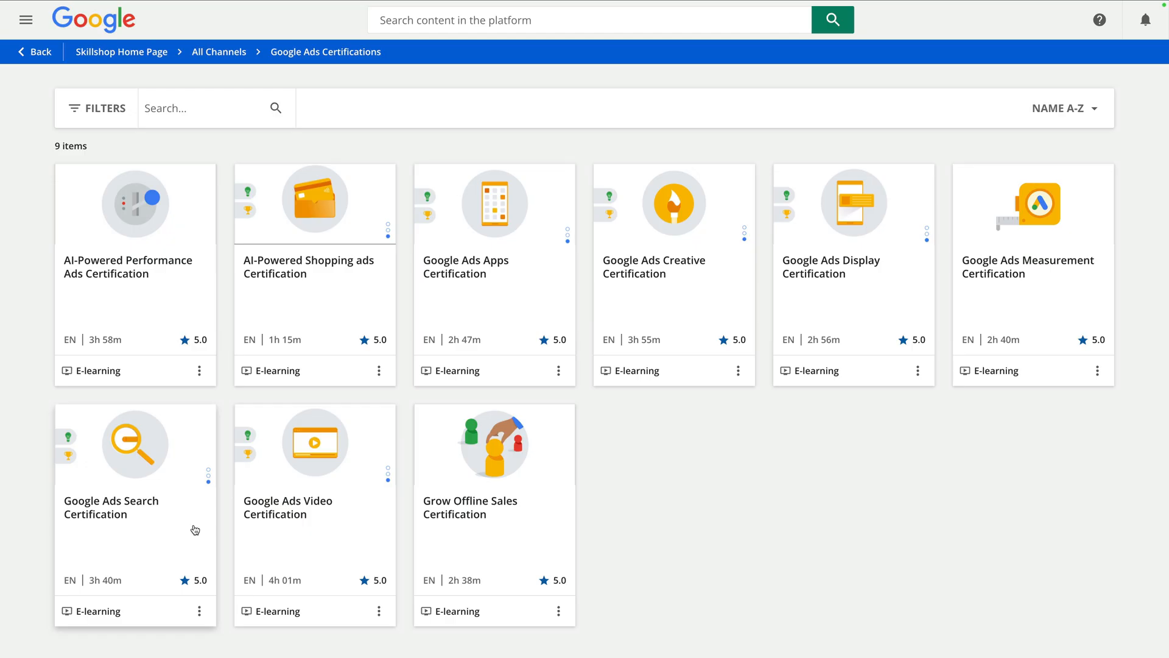
{"action": "mouse_move", "coordinate": [274, 421]}
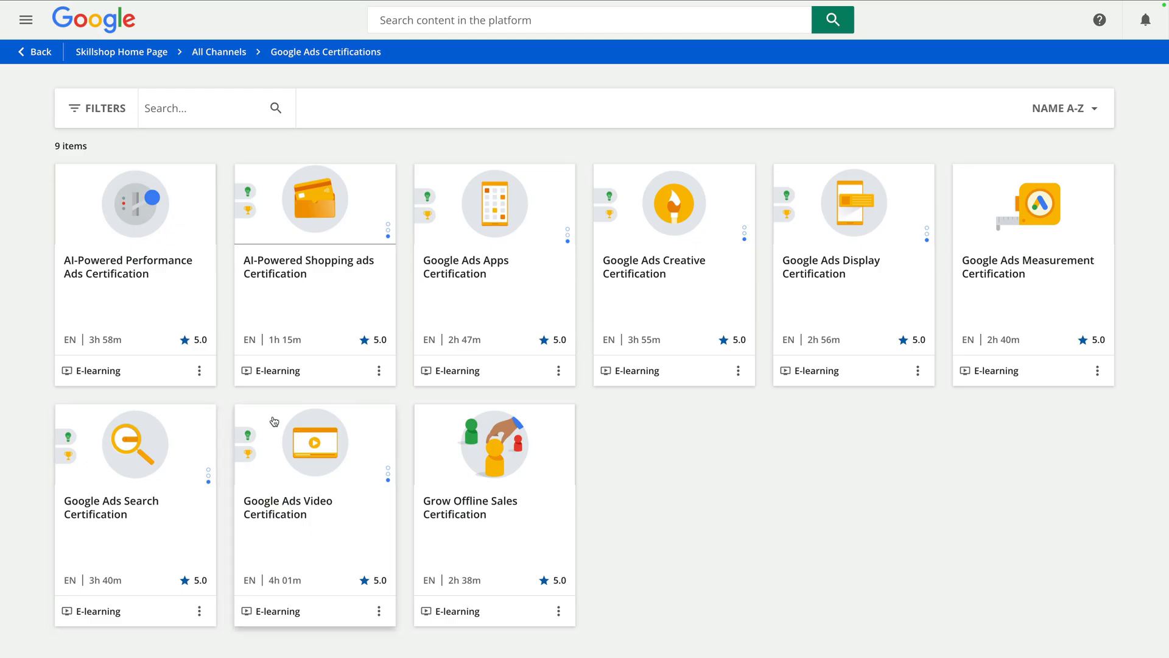
{"action": "mouse_move", "coordinate": [490, 306]}
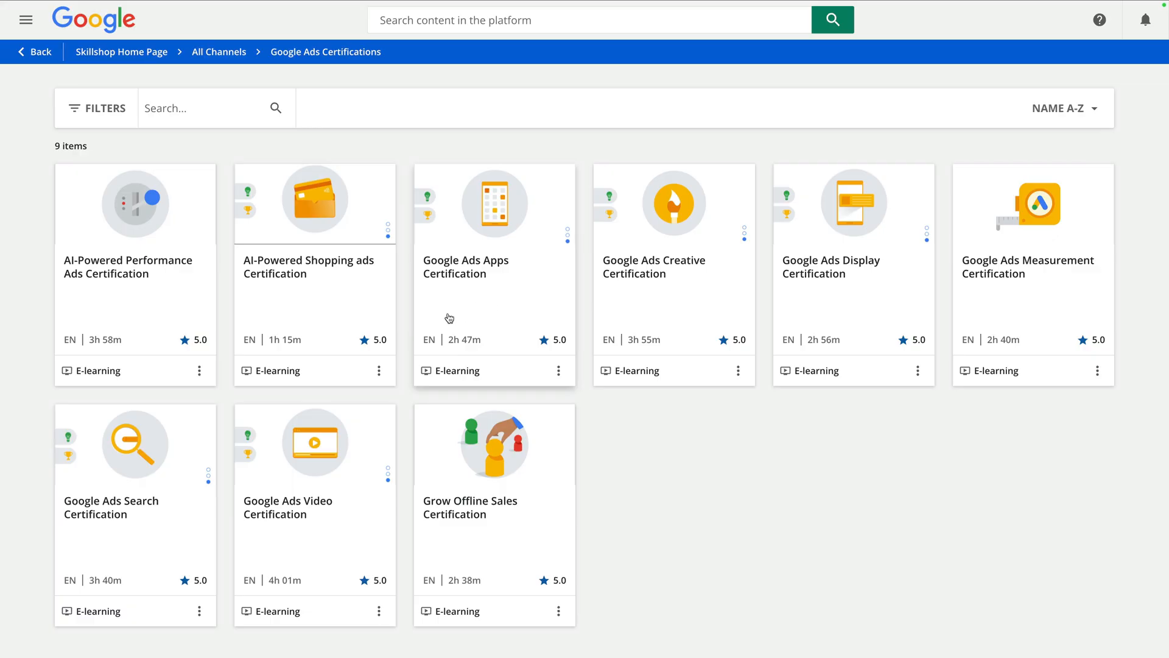
{"action": "mouse_move", "coordinate": [124, 518]}
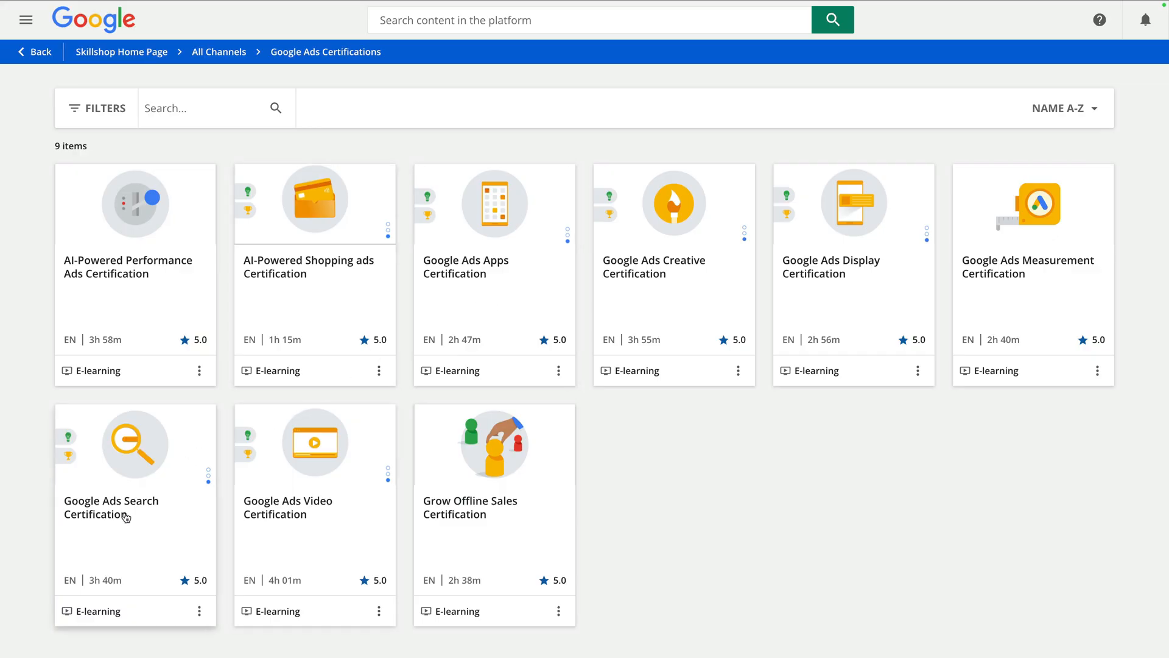
{"action": "left_click", "coordinate": [110, 507]}
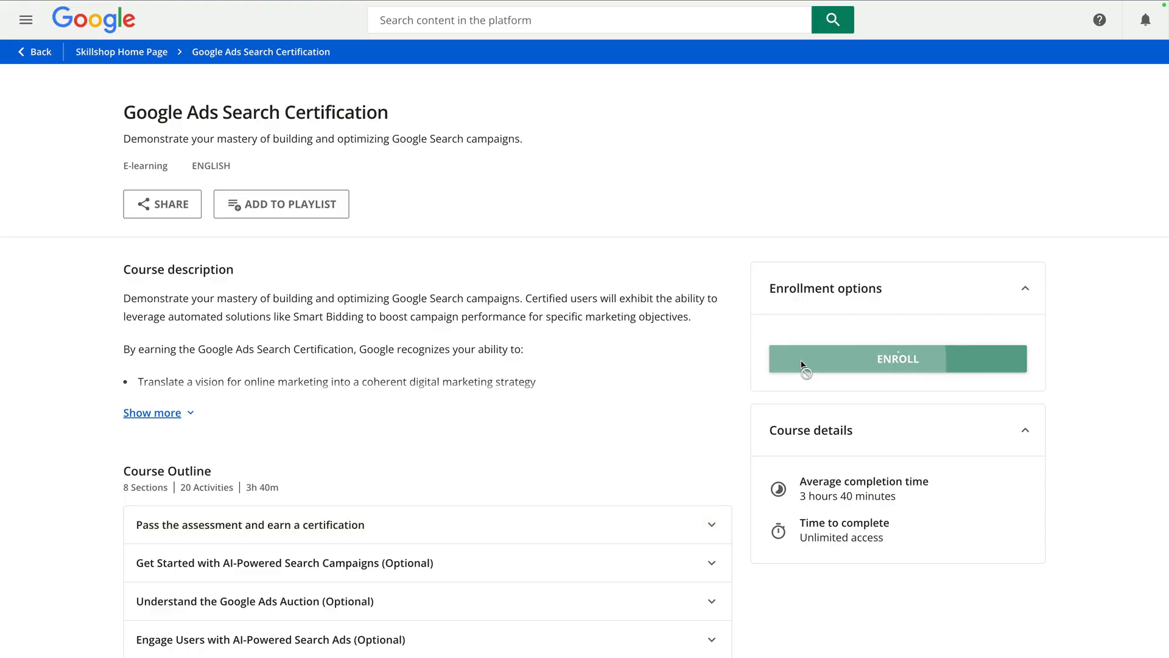
Enroll in Google Ads Search Certification, accept the disclaimer, and expand the AI-Powered Search section.
{"action": "left_click", "coordinate": [896, 358]}
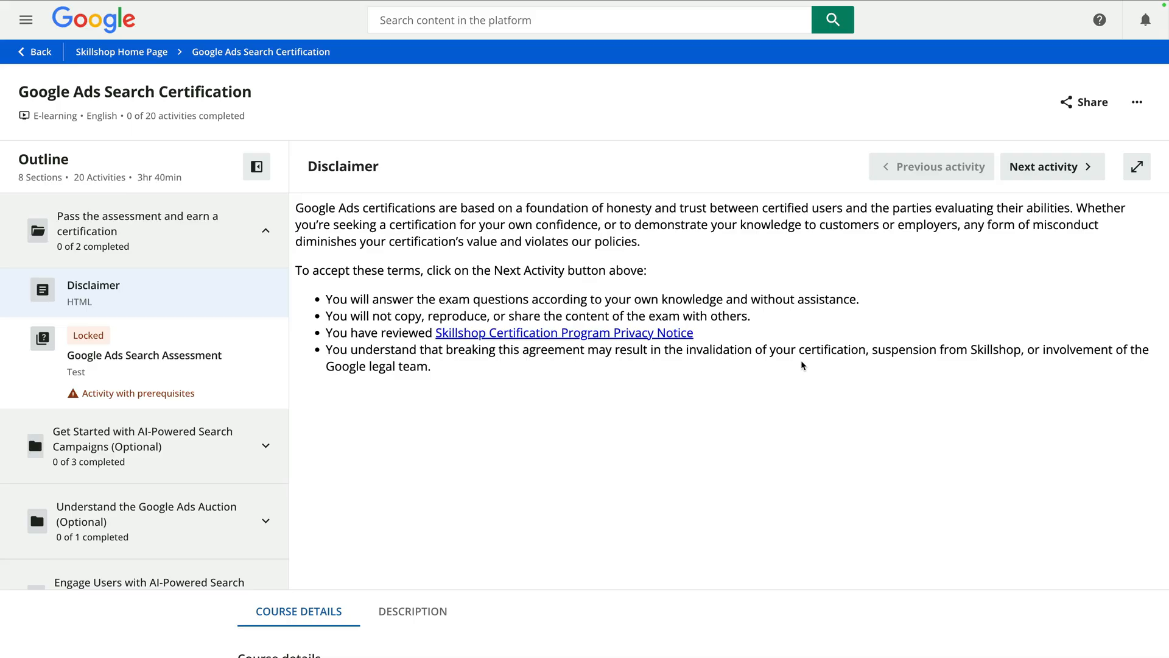
{"action": "left_click", "coordinate": [1052, 166]}
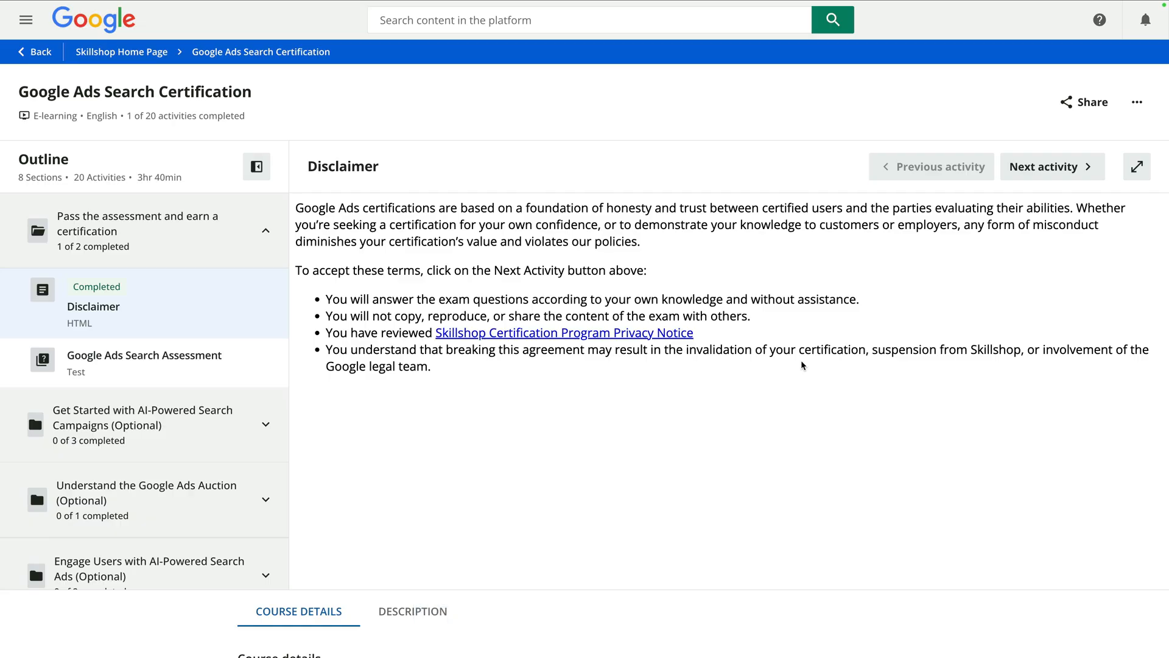
{"action": "mouse_move", "coordinate": [253, 419]}
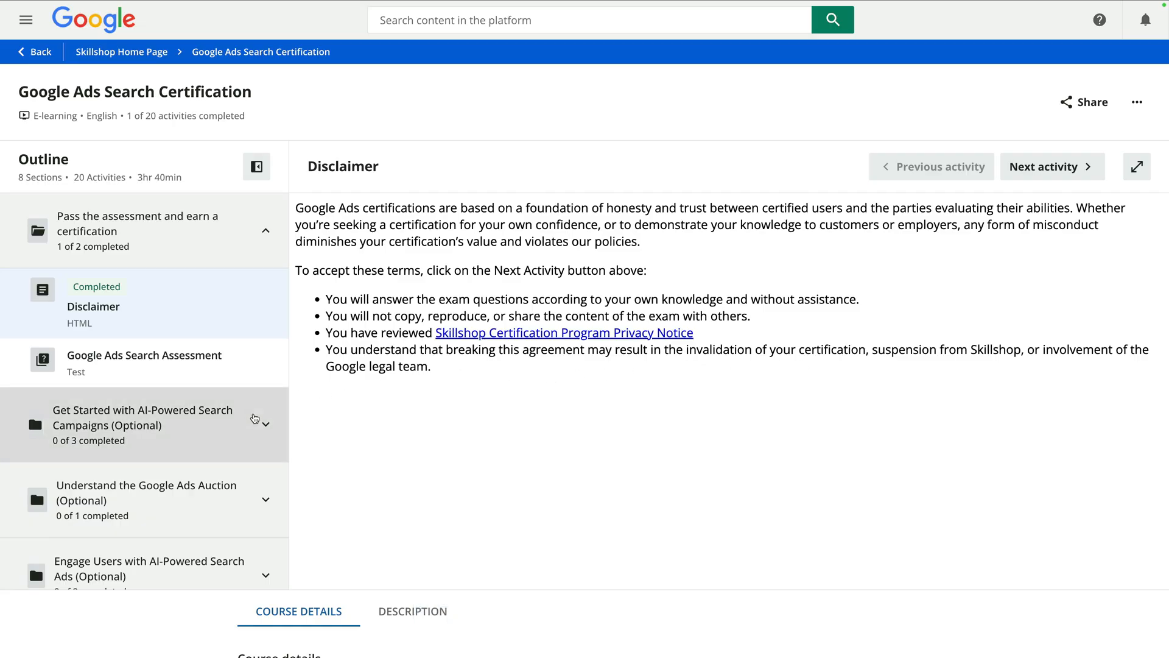
{"action": "left_click", "coordinate": [143, 425]}
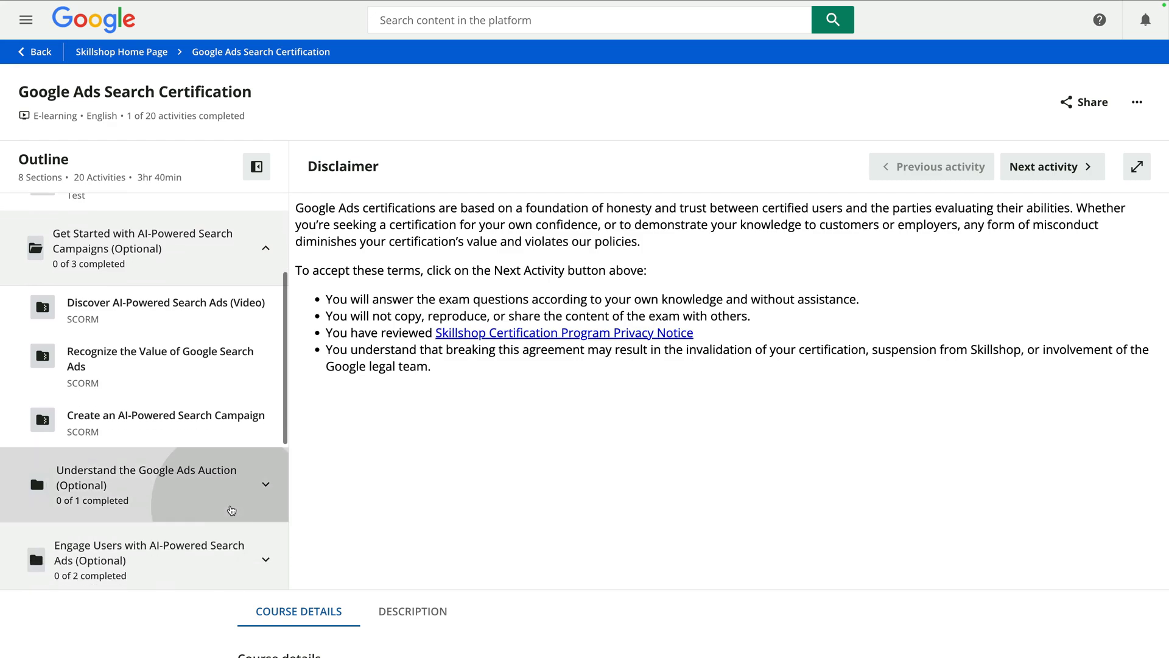
{"action": "scroll", "scroll_direction": "down", "scroll_amount": 3}
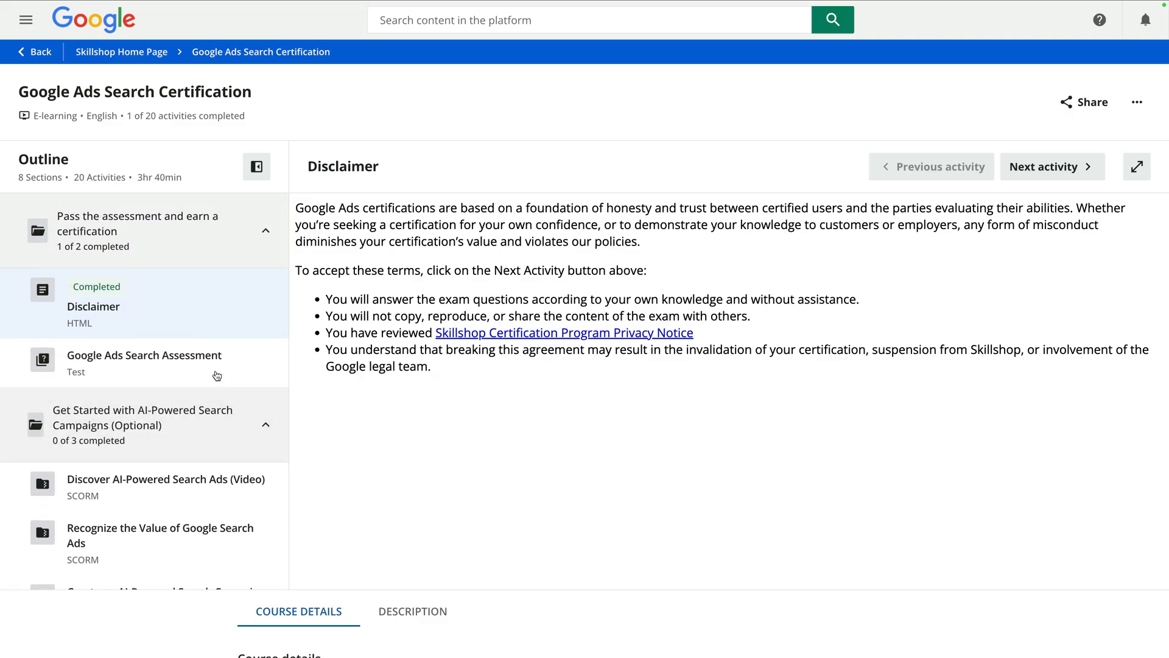
Open the Google Ads Search Assessment from the outline and start the test.
{"action": "left_click", "coordinate": [144, 363]}
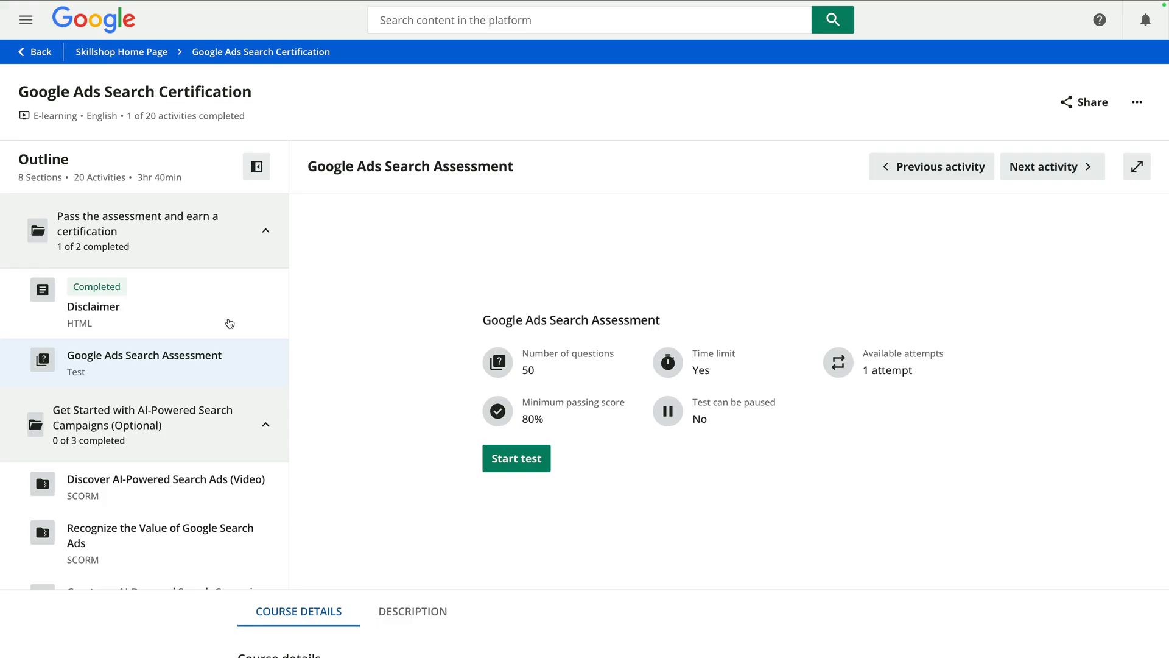
{"action": "mouse_move", "coordinate": [423, 387]}
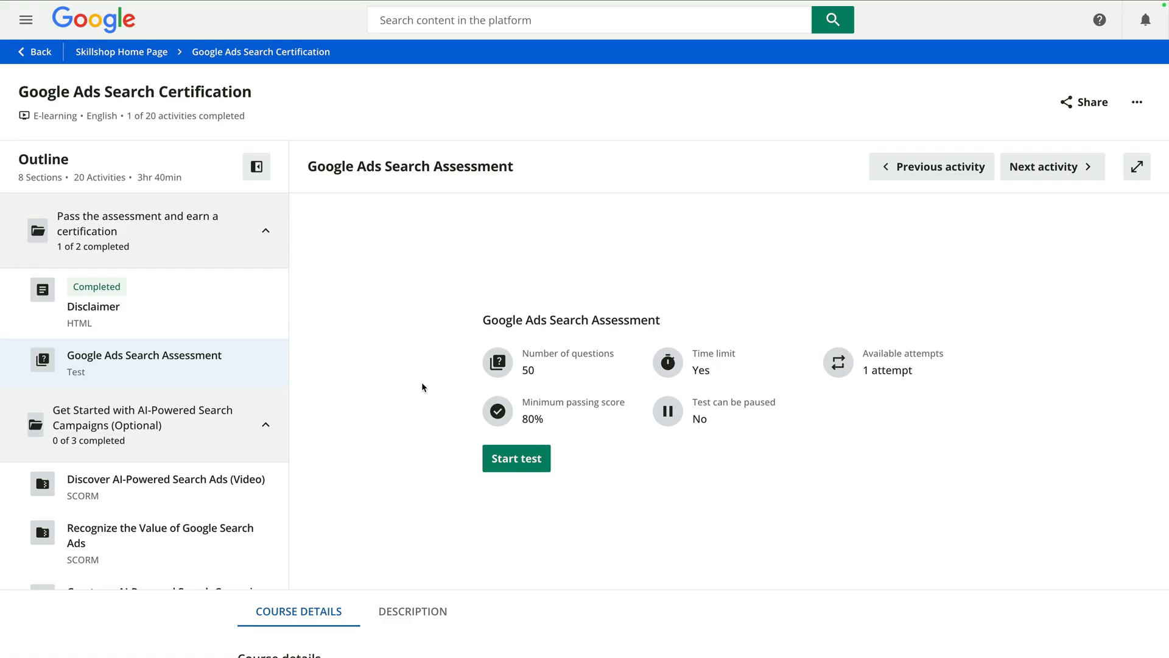
{"action": "mouse_move", "coordinate": [595, 382]}
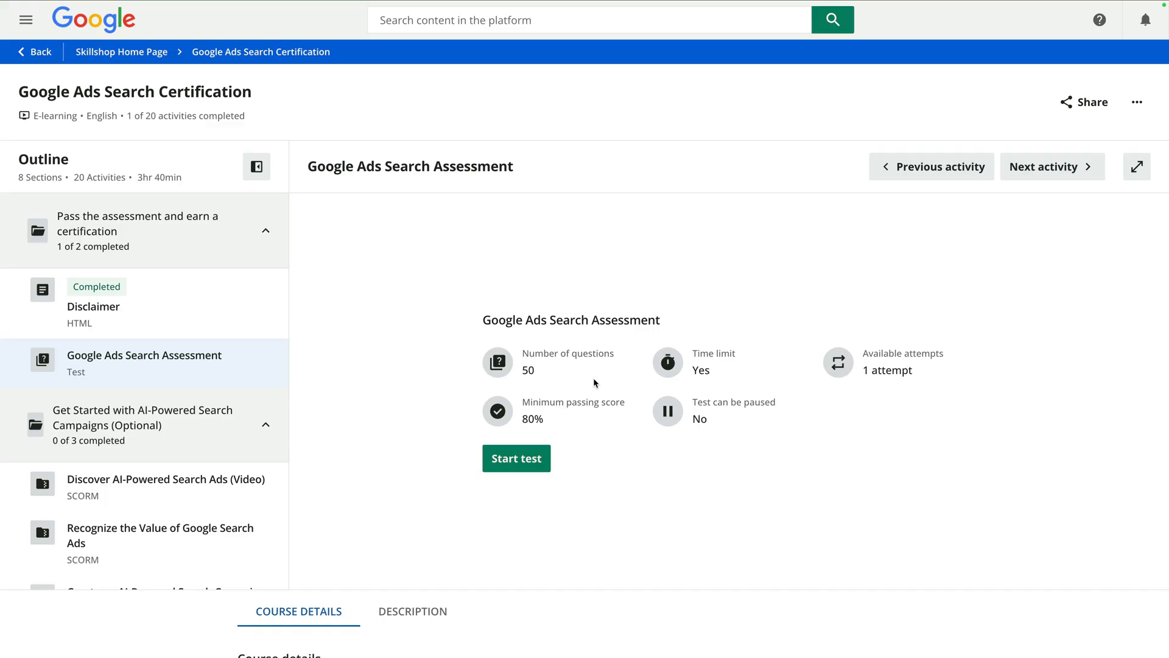
{"action": "mouse_move", "coordinate": [600, 425]}
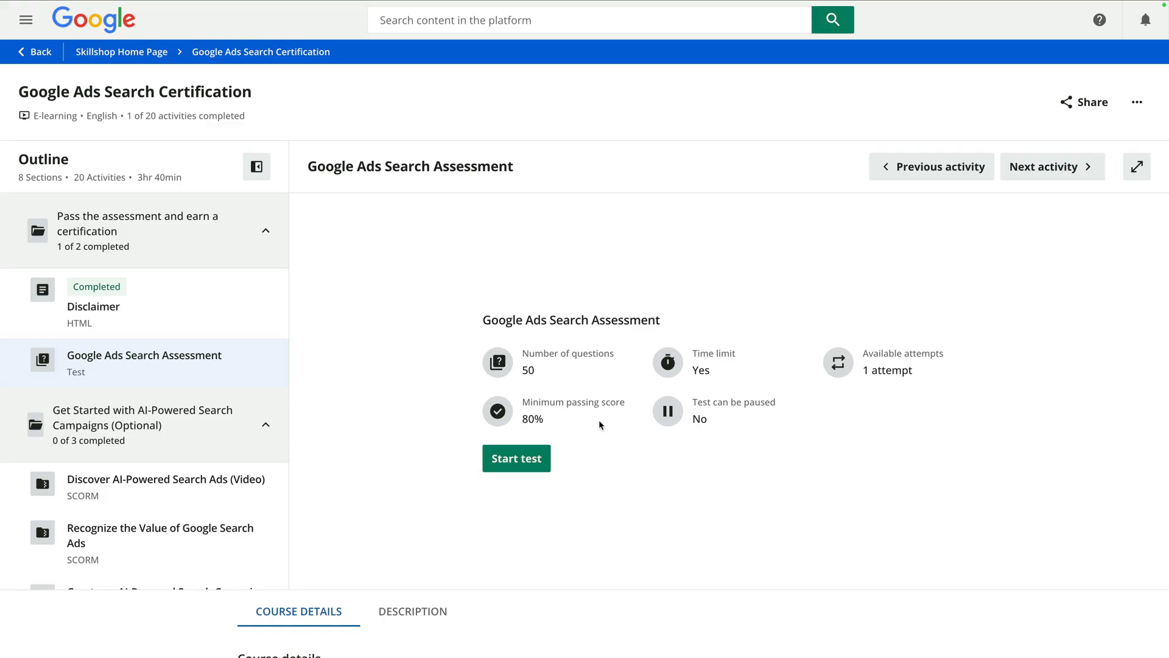
{"action": "left_click", "coordinate": [516, 458]}
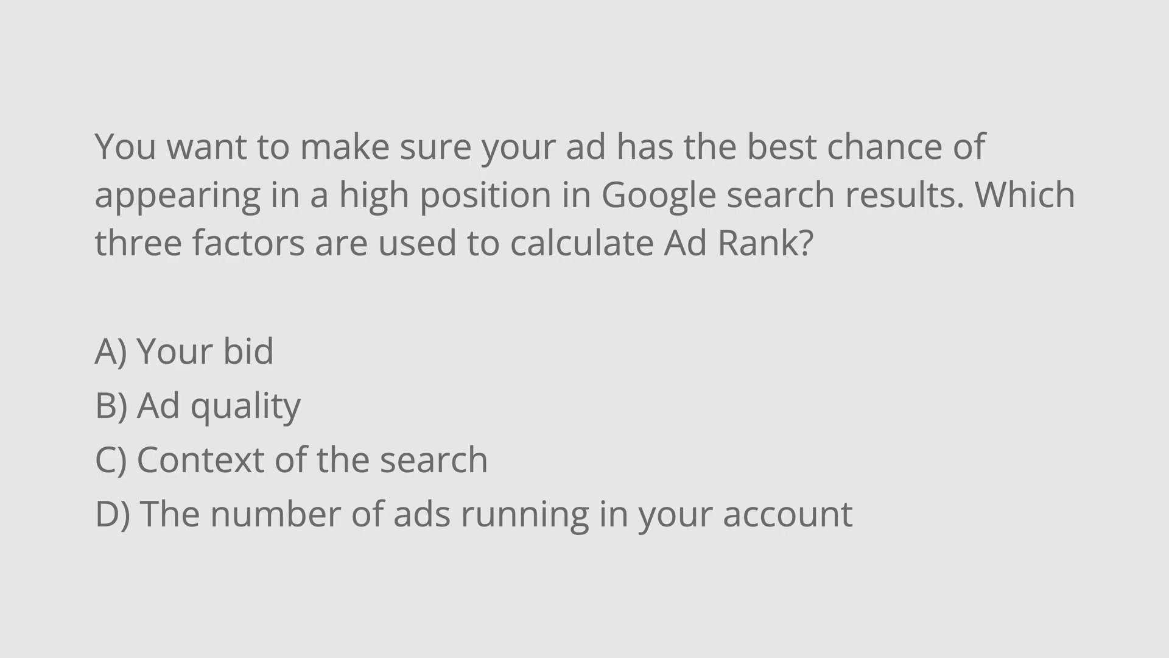
Move past the Ad Rank practice question.
{"action": "left_click", "coordinate": [184, 349]}
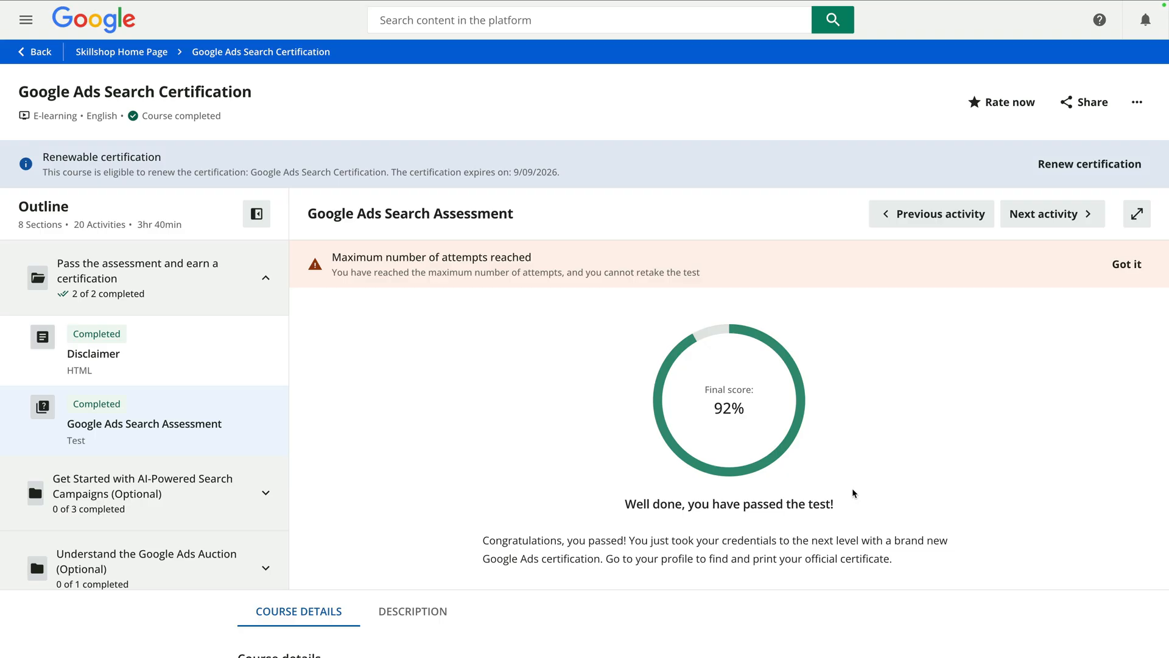
{"action": "mouse_move", "coordinate": [246, 186]}
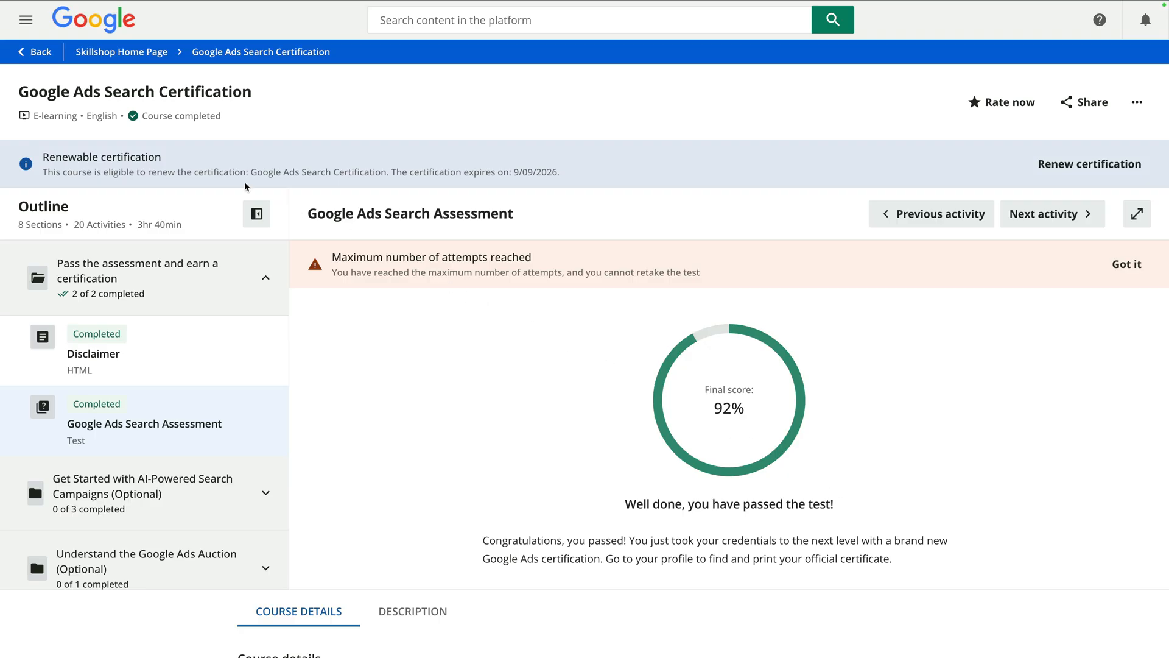
Open My Activities and show Certification to see the Google Ads Search Certification.
{"action": "left_click", "coordinate": [26, 20]}
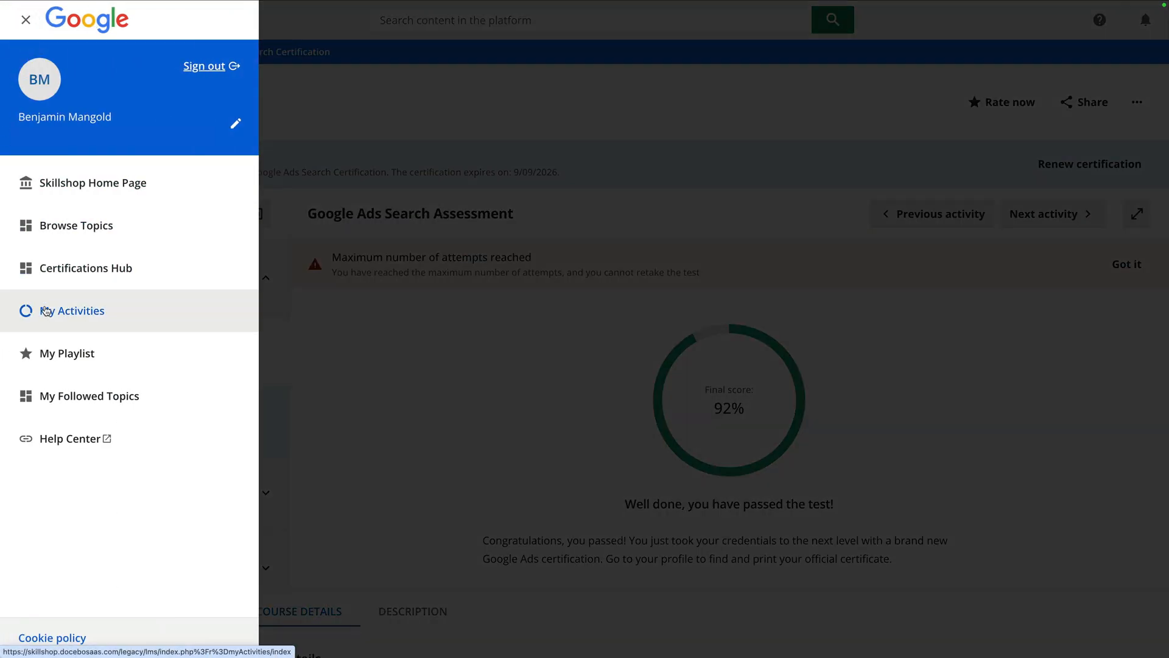
{"action": "left_click", "coordinate": [80, 309]}
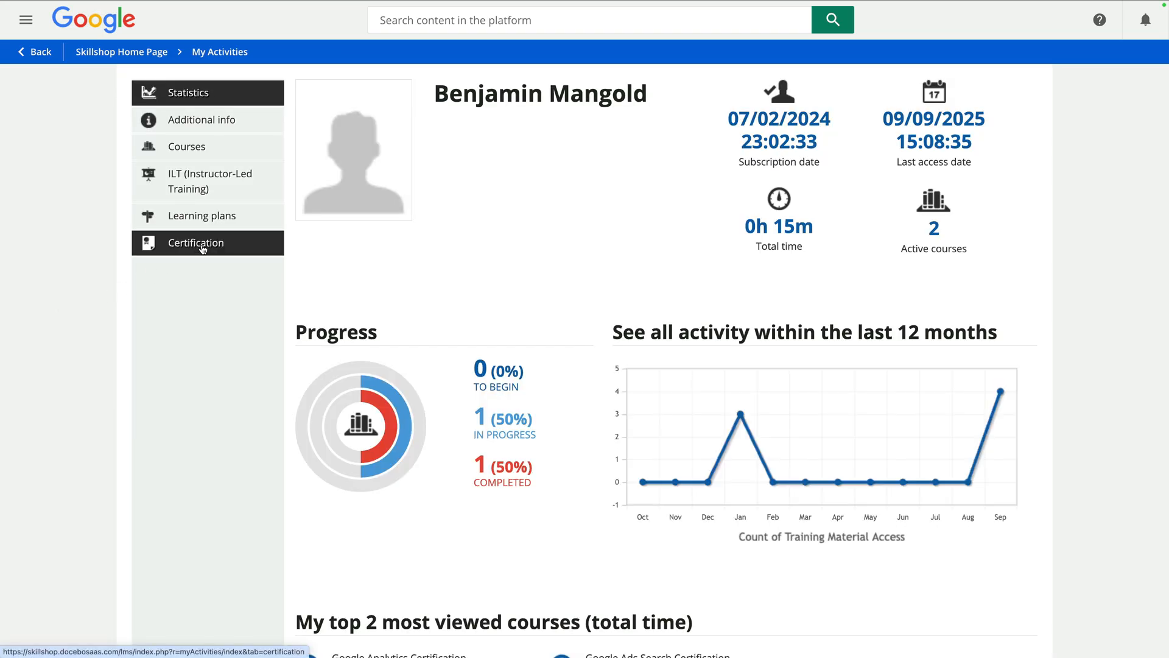
{"action": "left_click", "coordinate": [195, 242]}
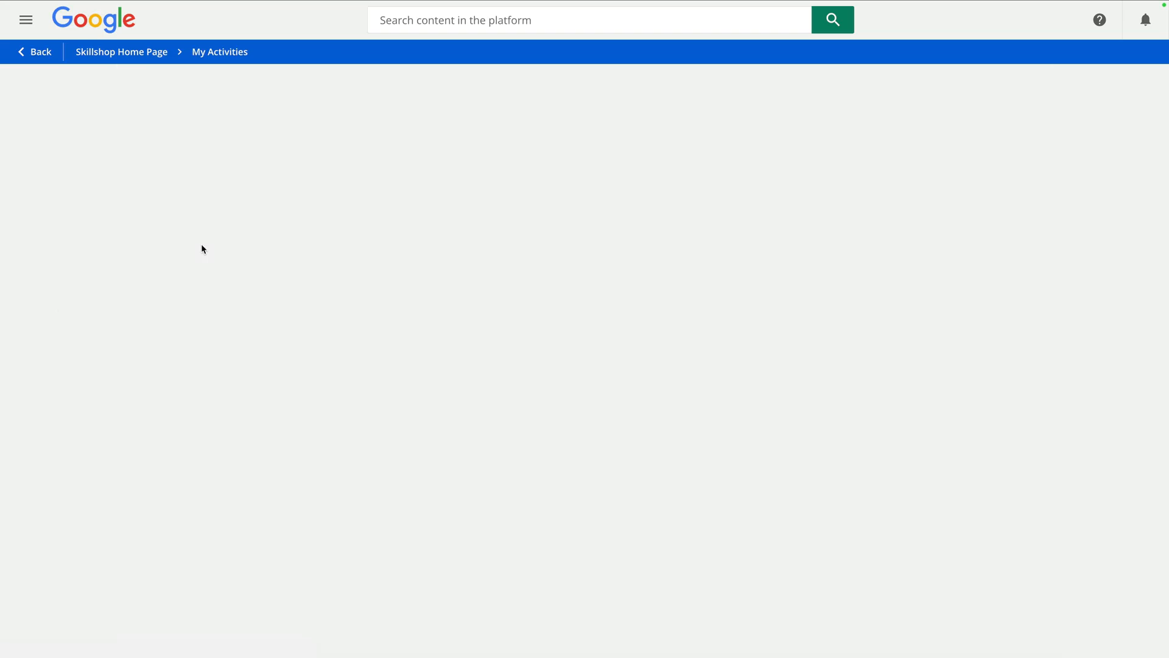
{"action": "left_click", "coordinate": [196, 243]}
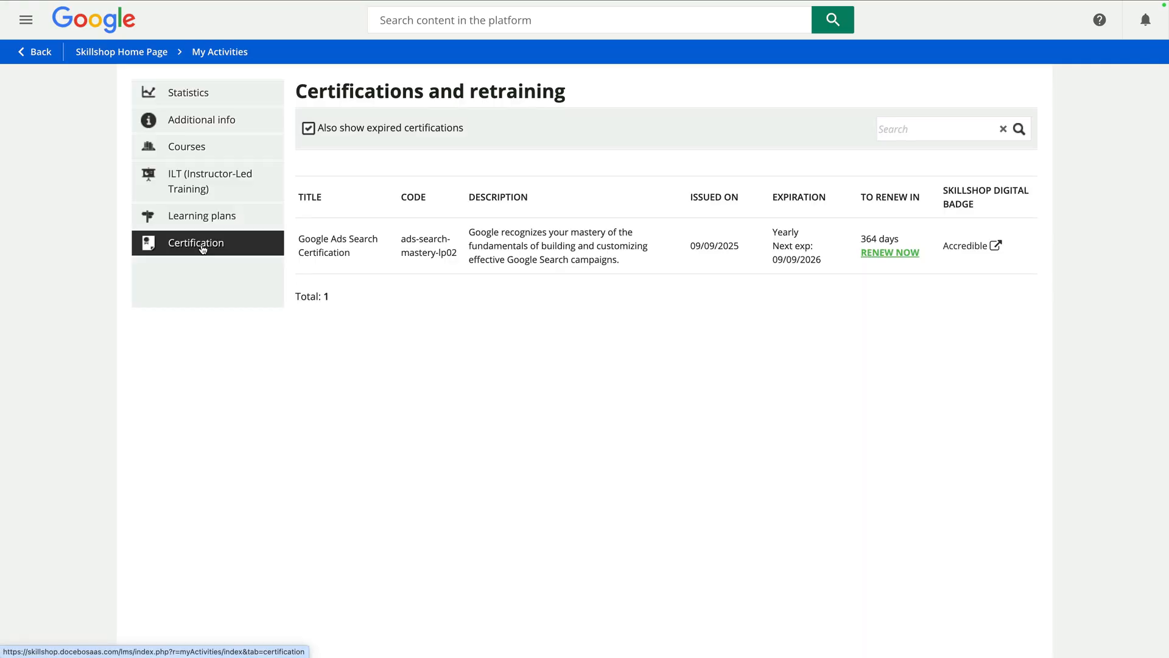
{"action": "mouse_move", "coordinate": [196, 242]}
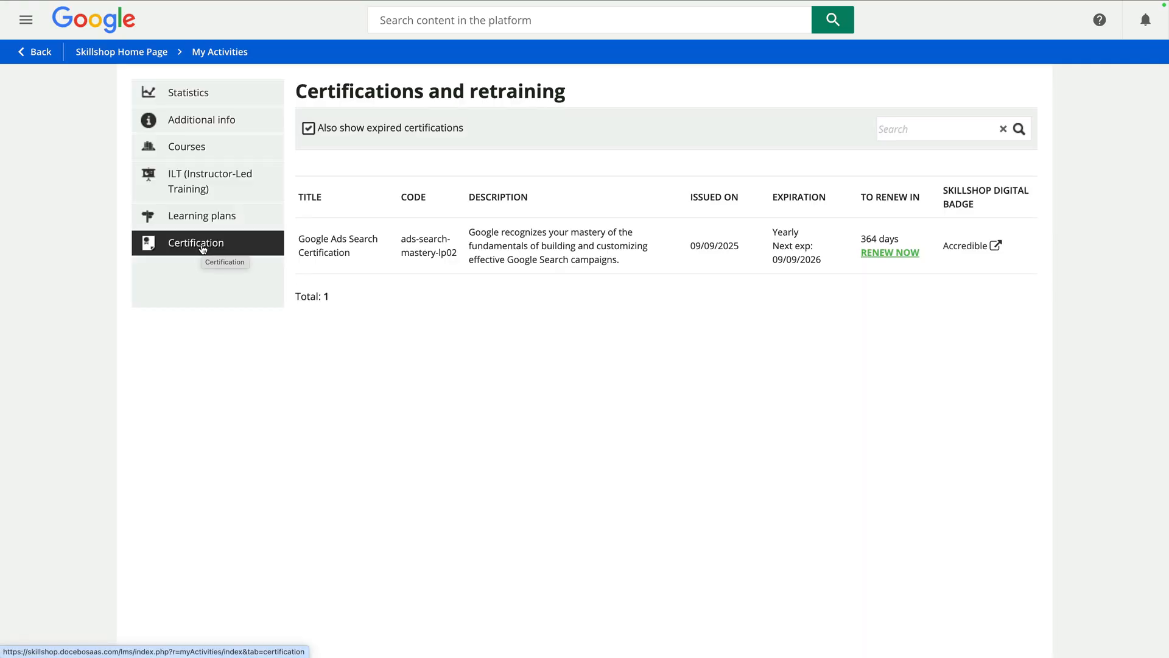
{"action": "mouse_move", "coordinate": [361, 245]}
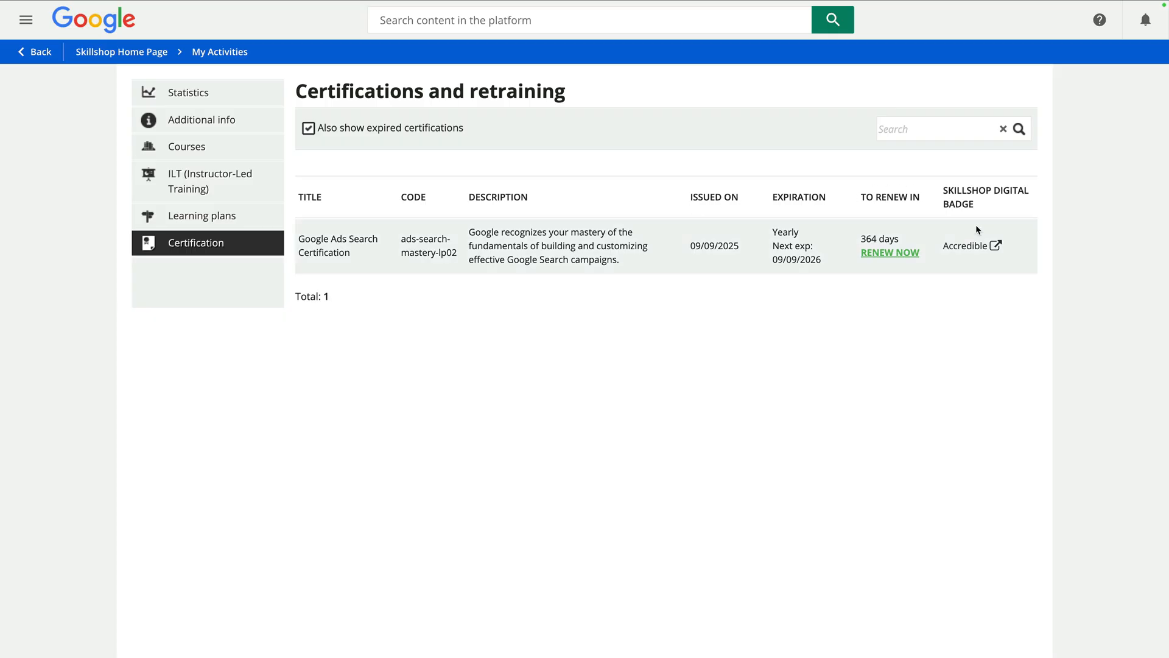
{"action": "mouse_move", "coordinate": [966, 245]}
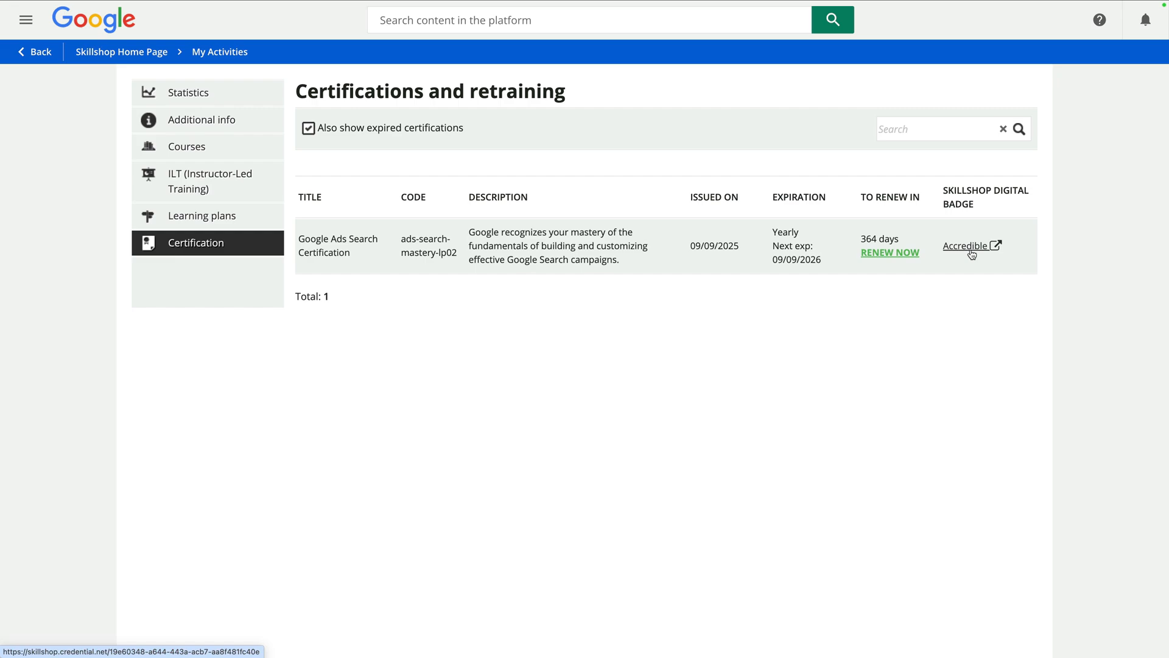
Open the Accredible digital badge page for Google Ads Search and scroll down it.
{"action": "left_click", "coordinate": [966, 245]}
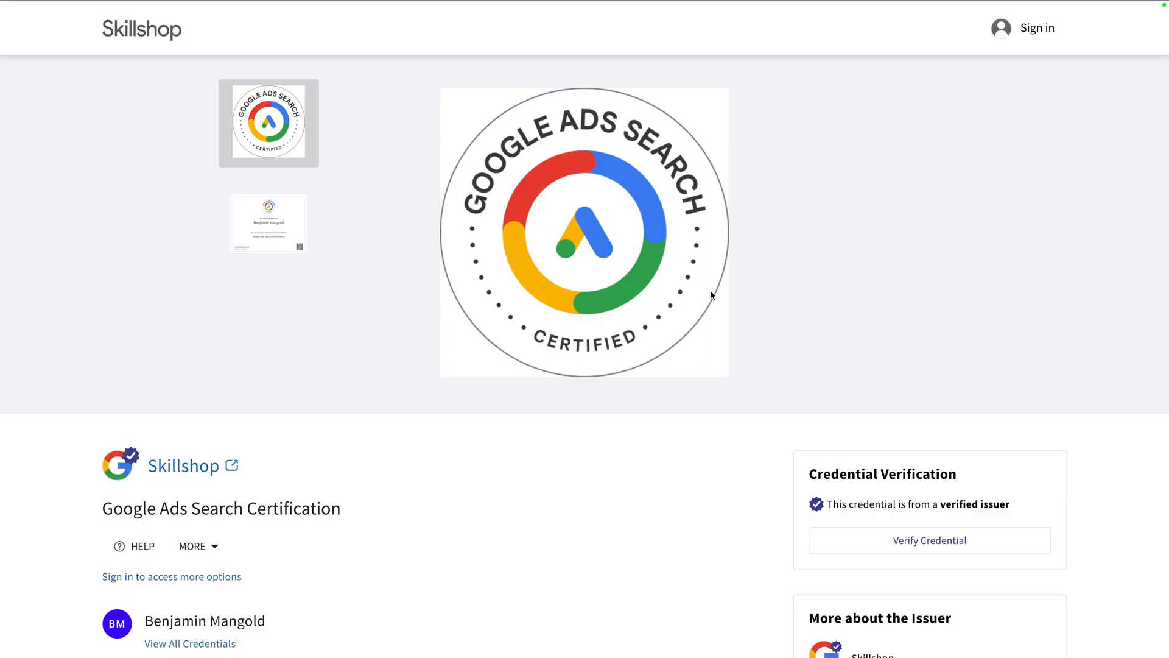
{"action": "scroll", "scroll_direction": "down", "scroll_amount": 3}
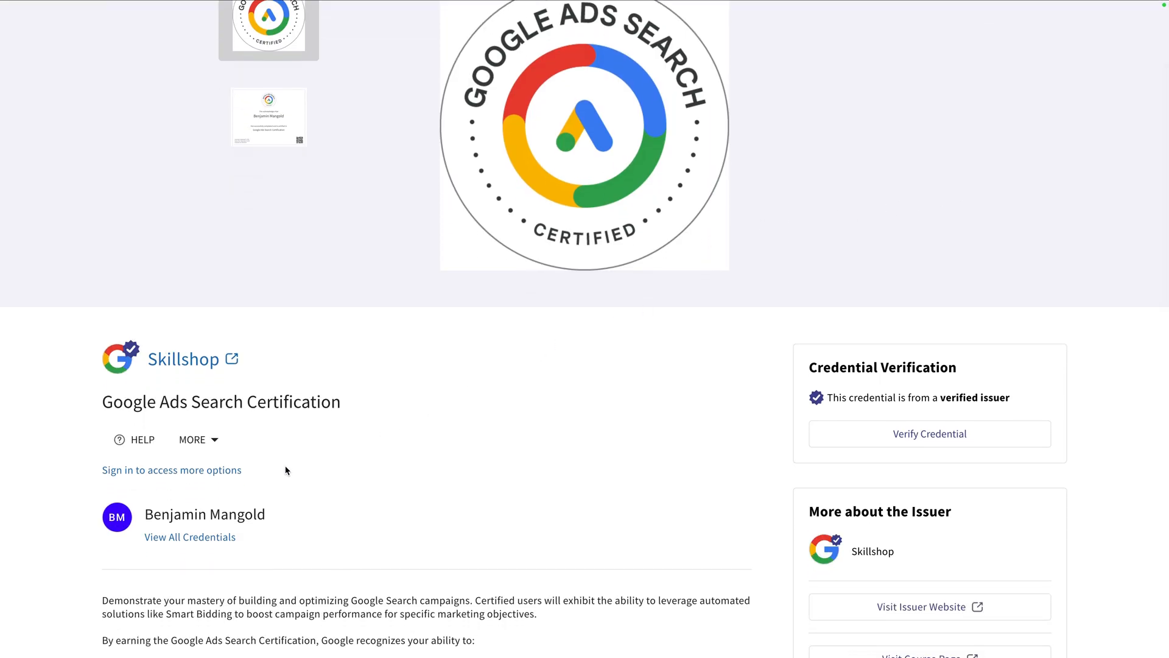